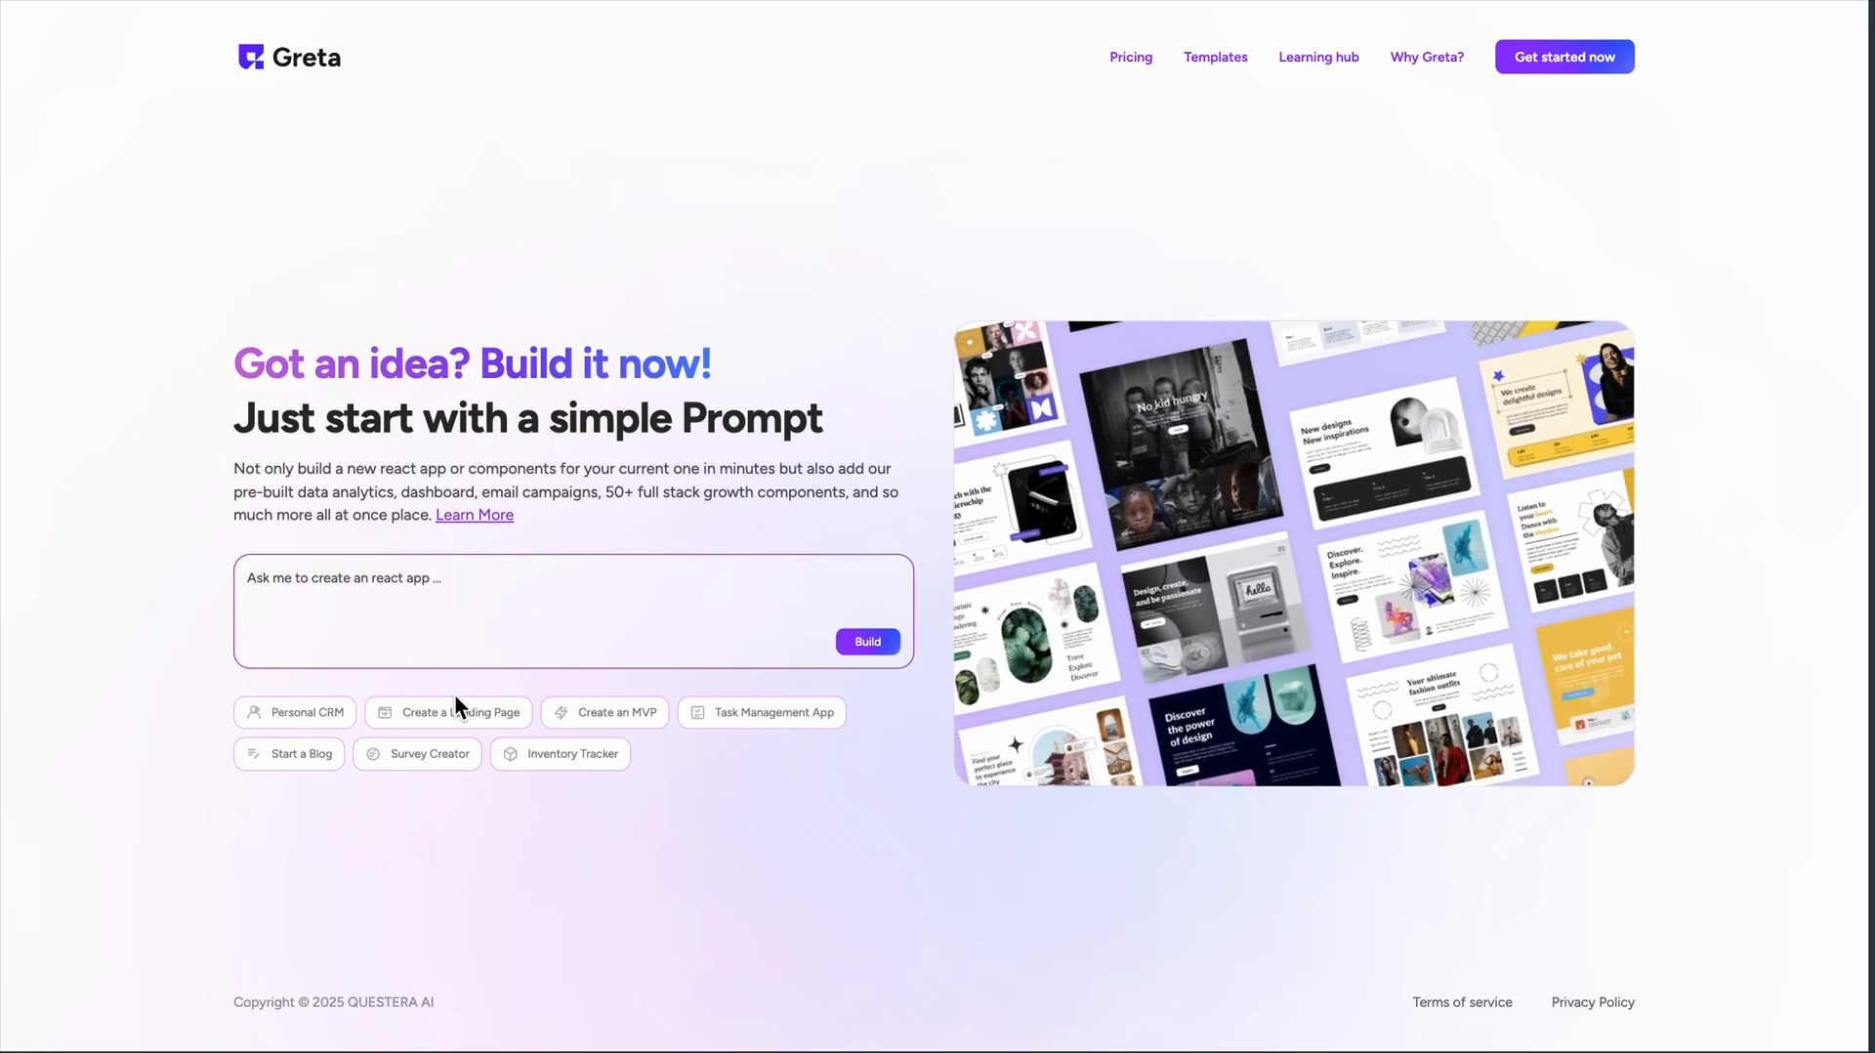
# Step: Build a landing page from the 'Create a Landing Page' suggestion and scroll the templates gallery
pyautogui.click(458, 711)
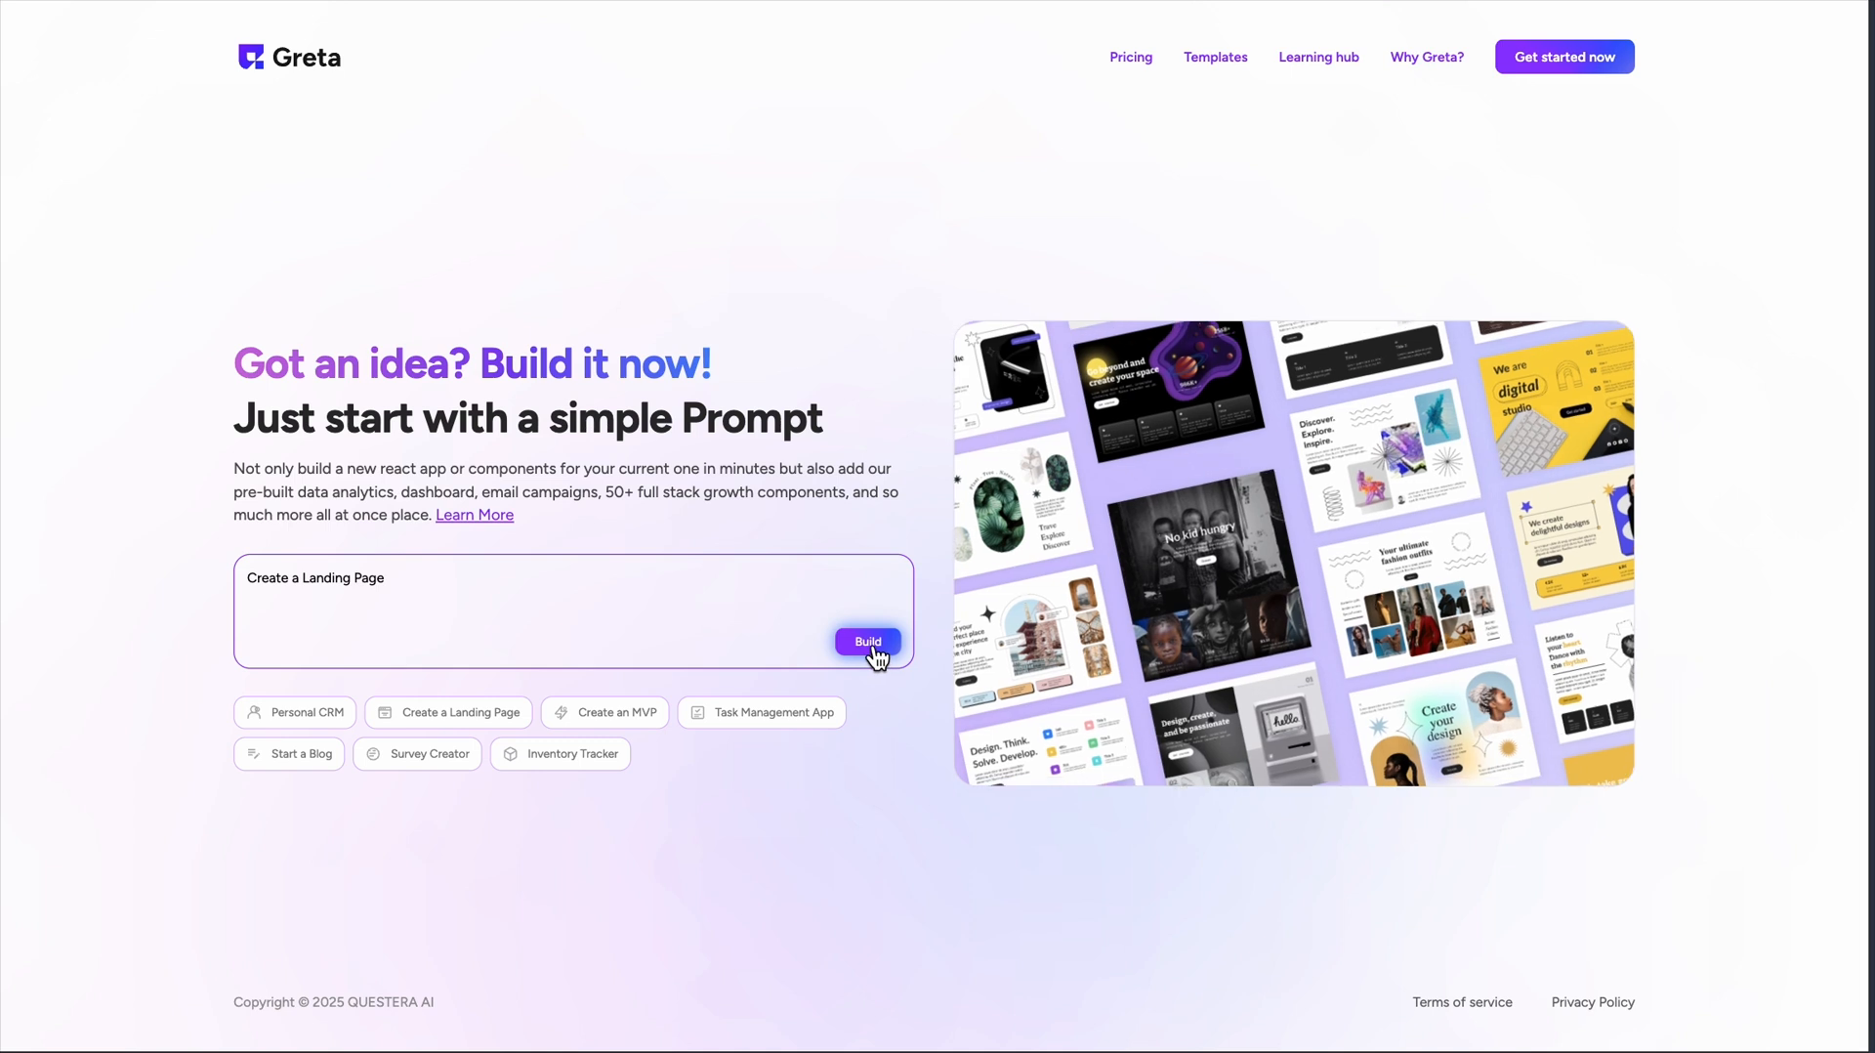
pyautogui.click(867, 642)
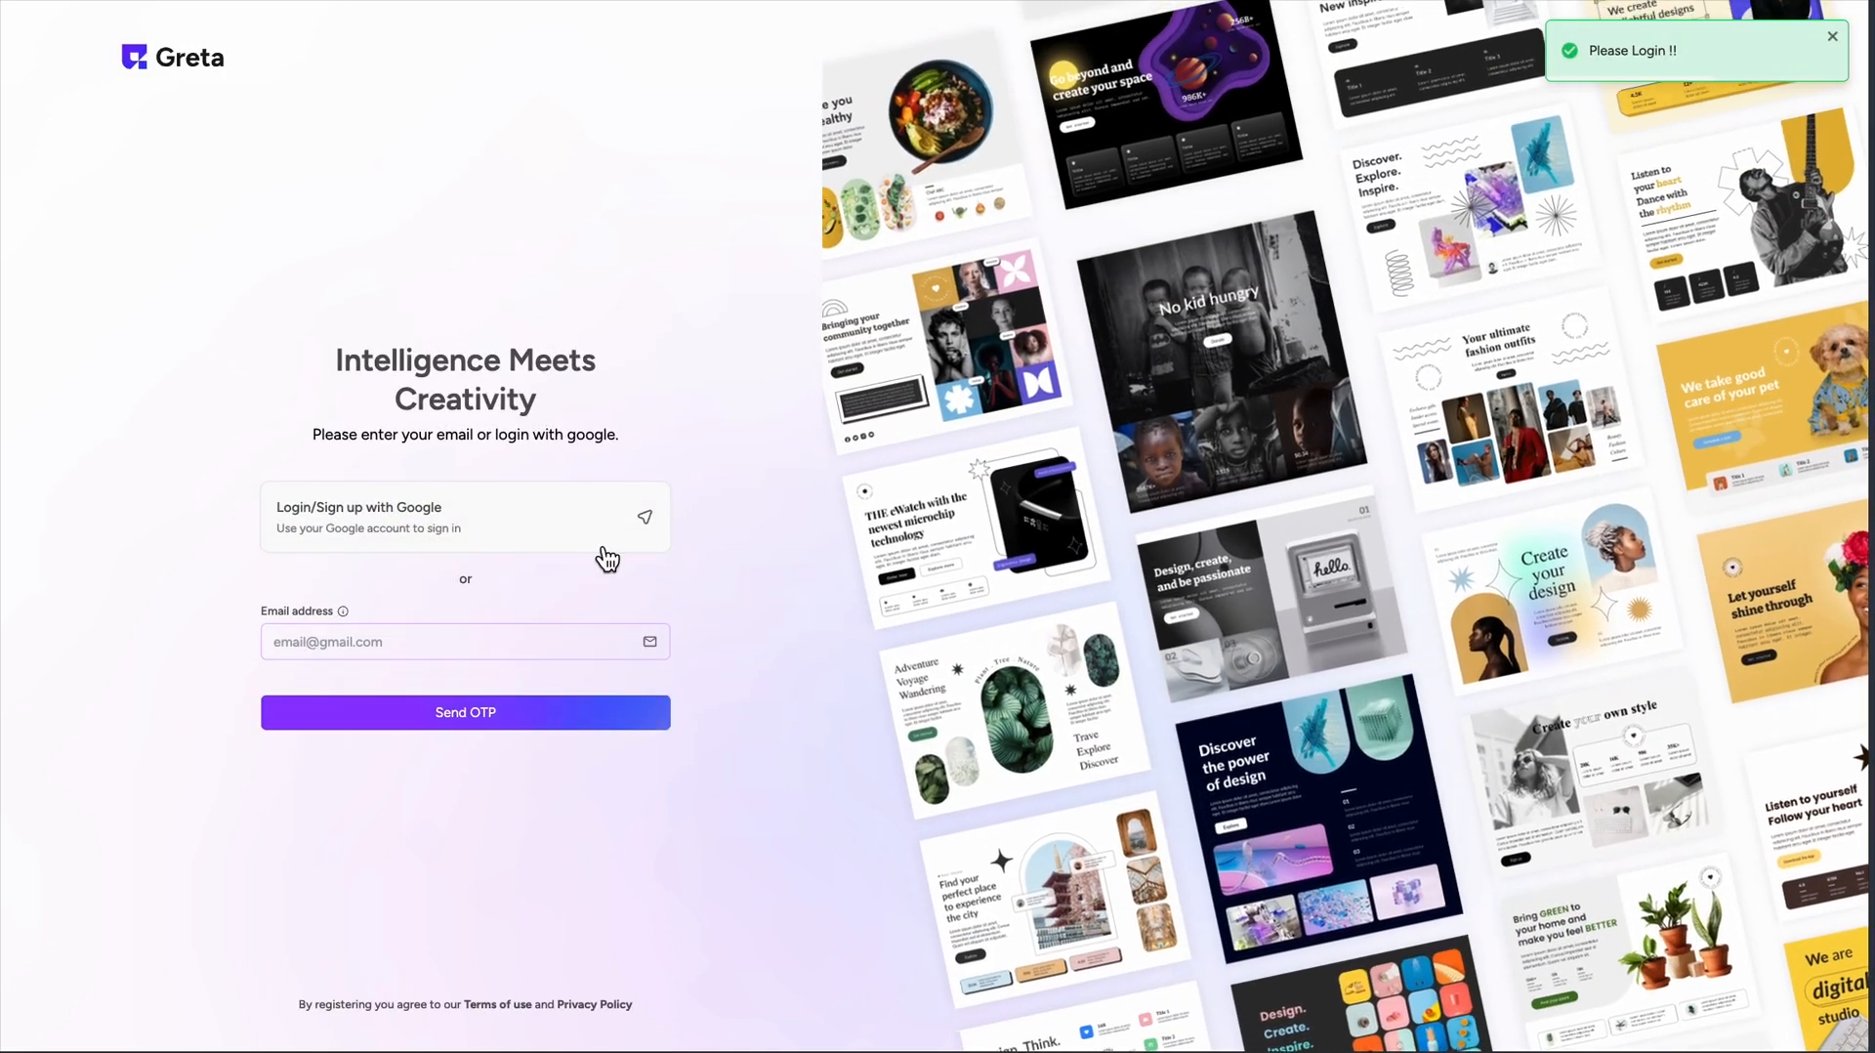
pyautogui.scroll(-3)
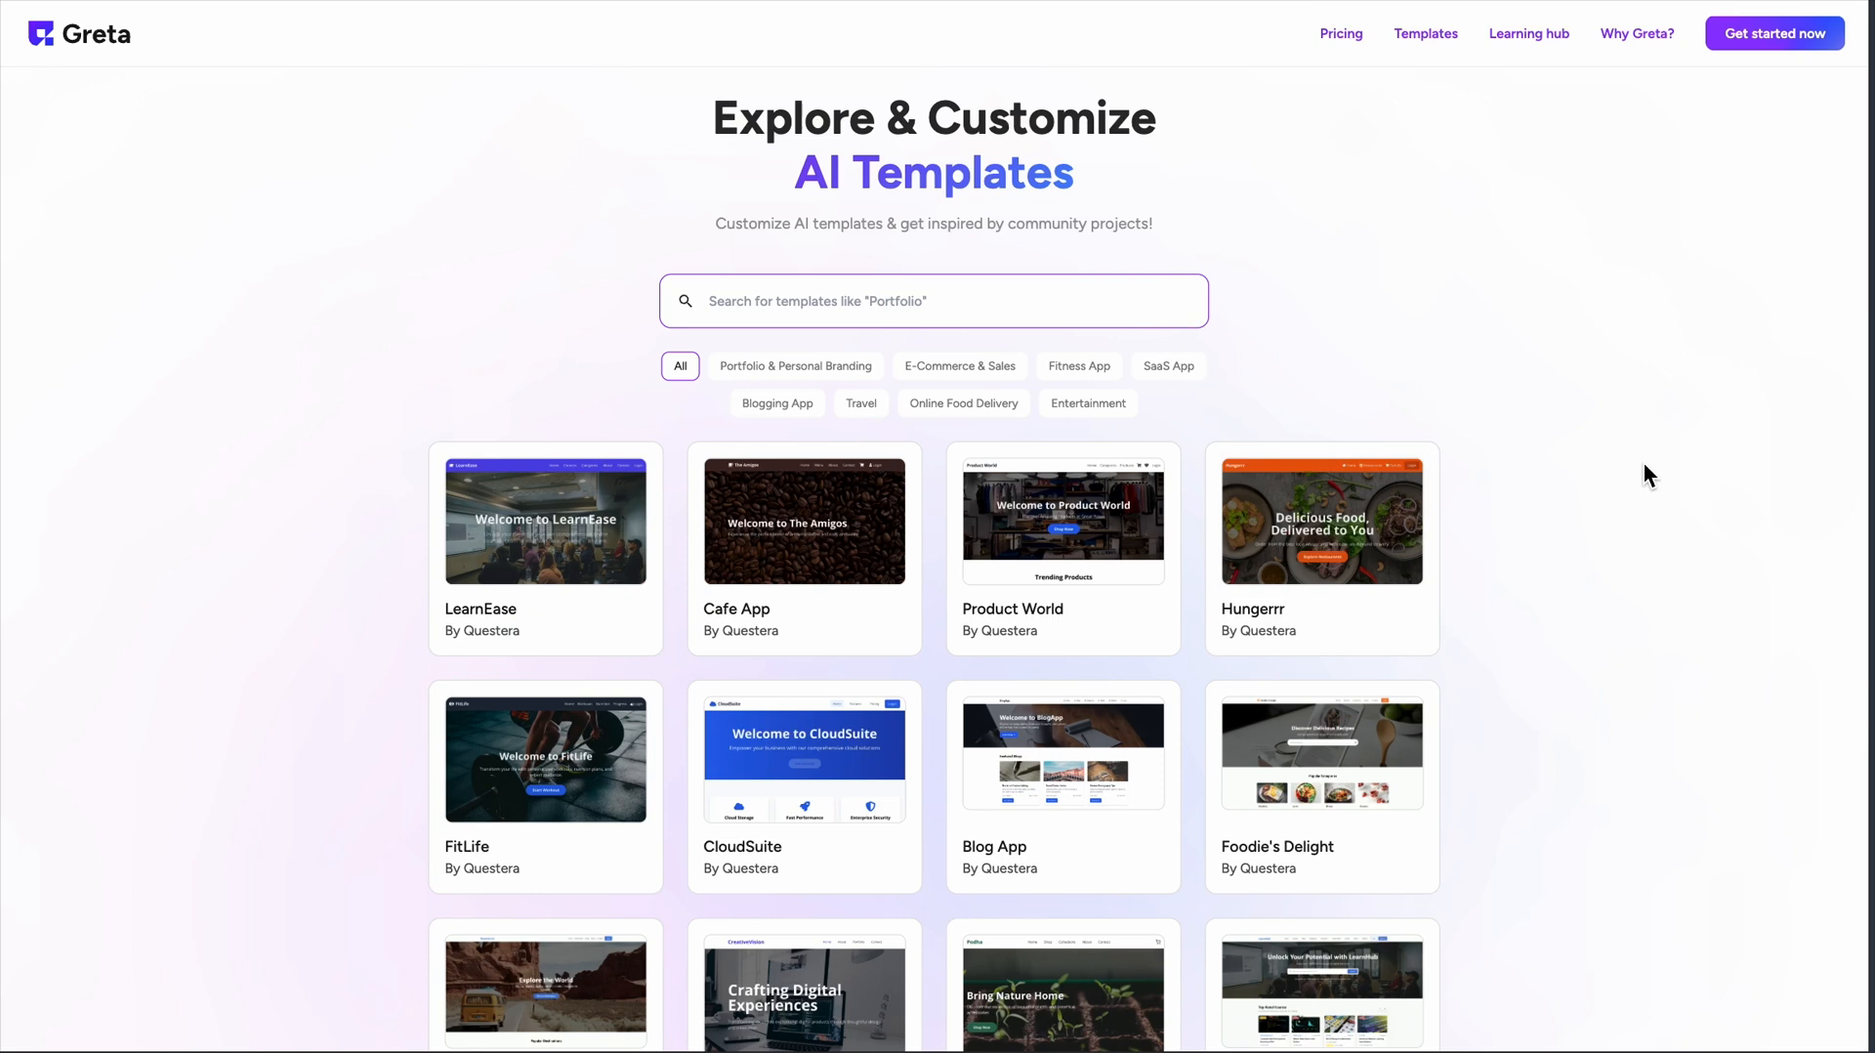
# Step: Preview the LearnEase template, scroll through it, and close the preview
pyautogui.scroll(-3)
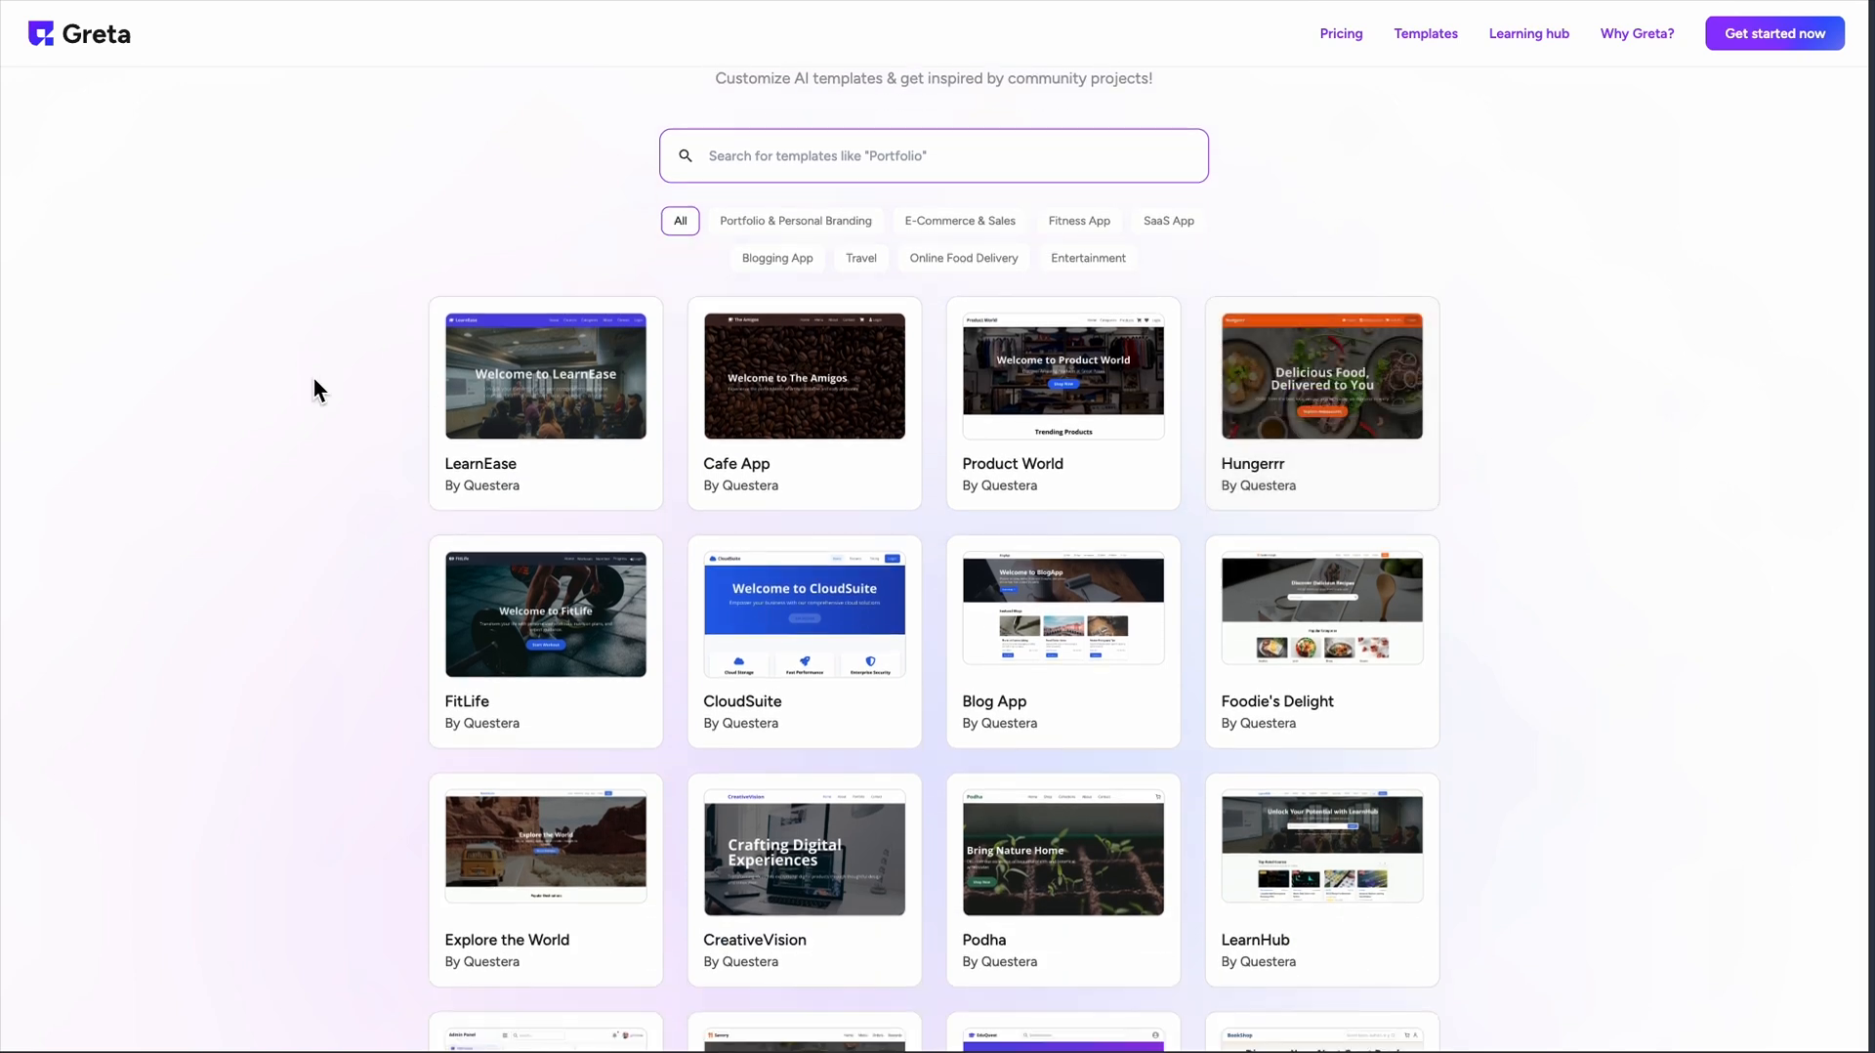
pyautogui.moveTo(544, 407)
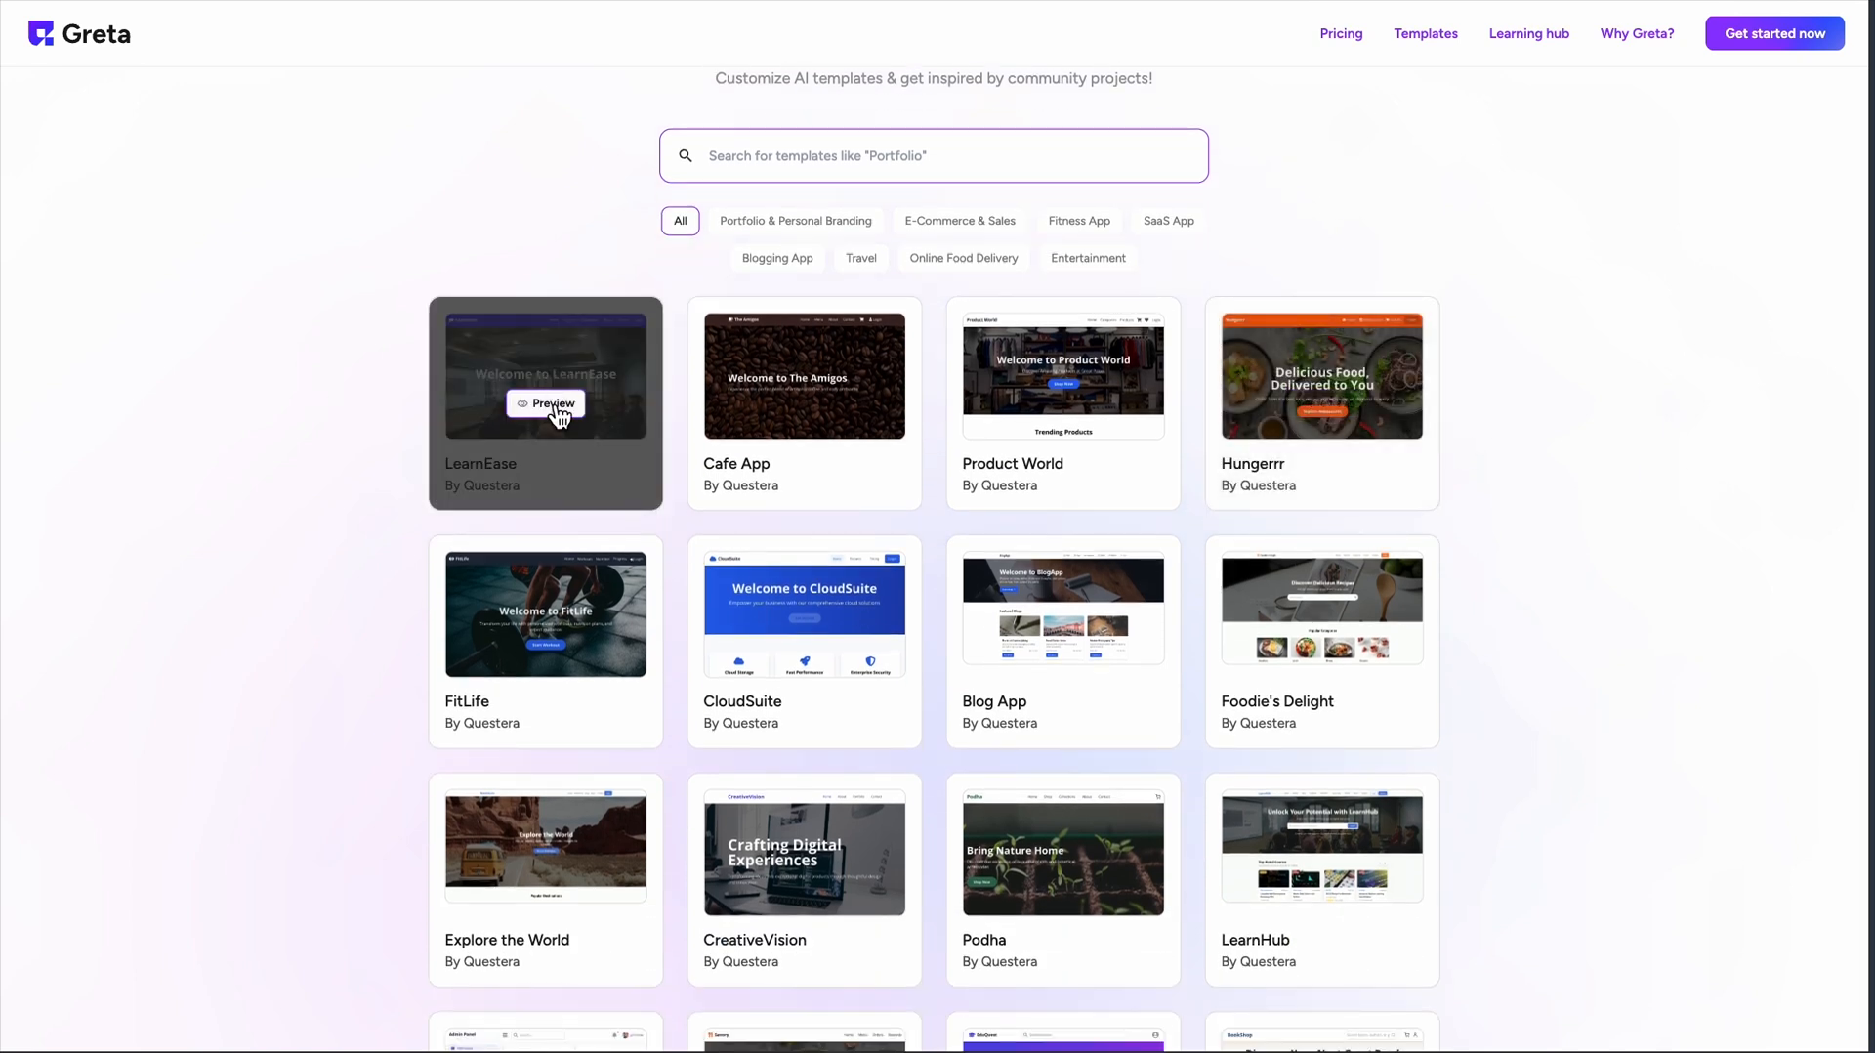
pyautogui.click(545, 403)
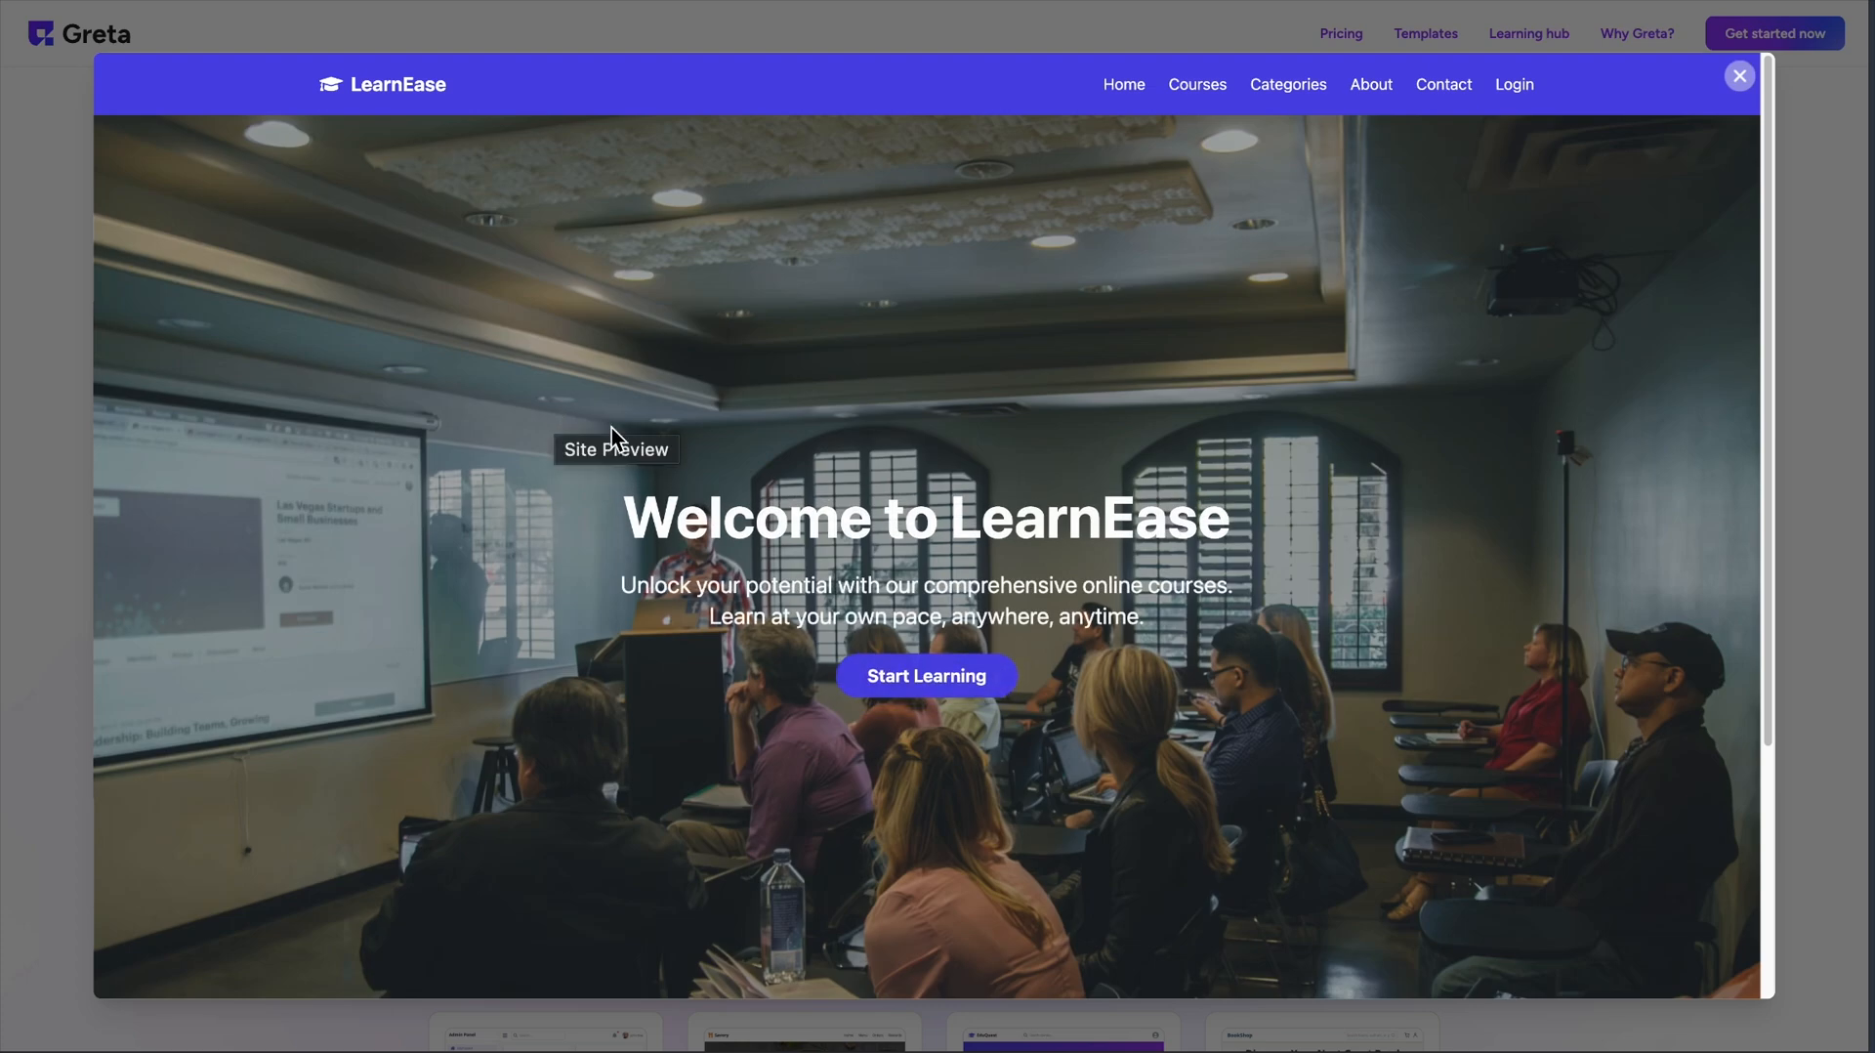
pyautogui.scroll(-3)
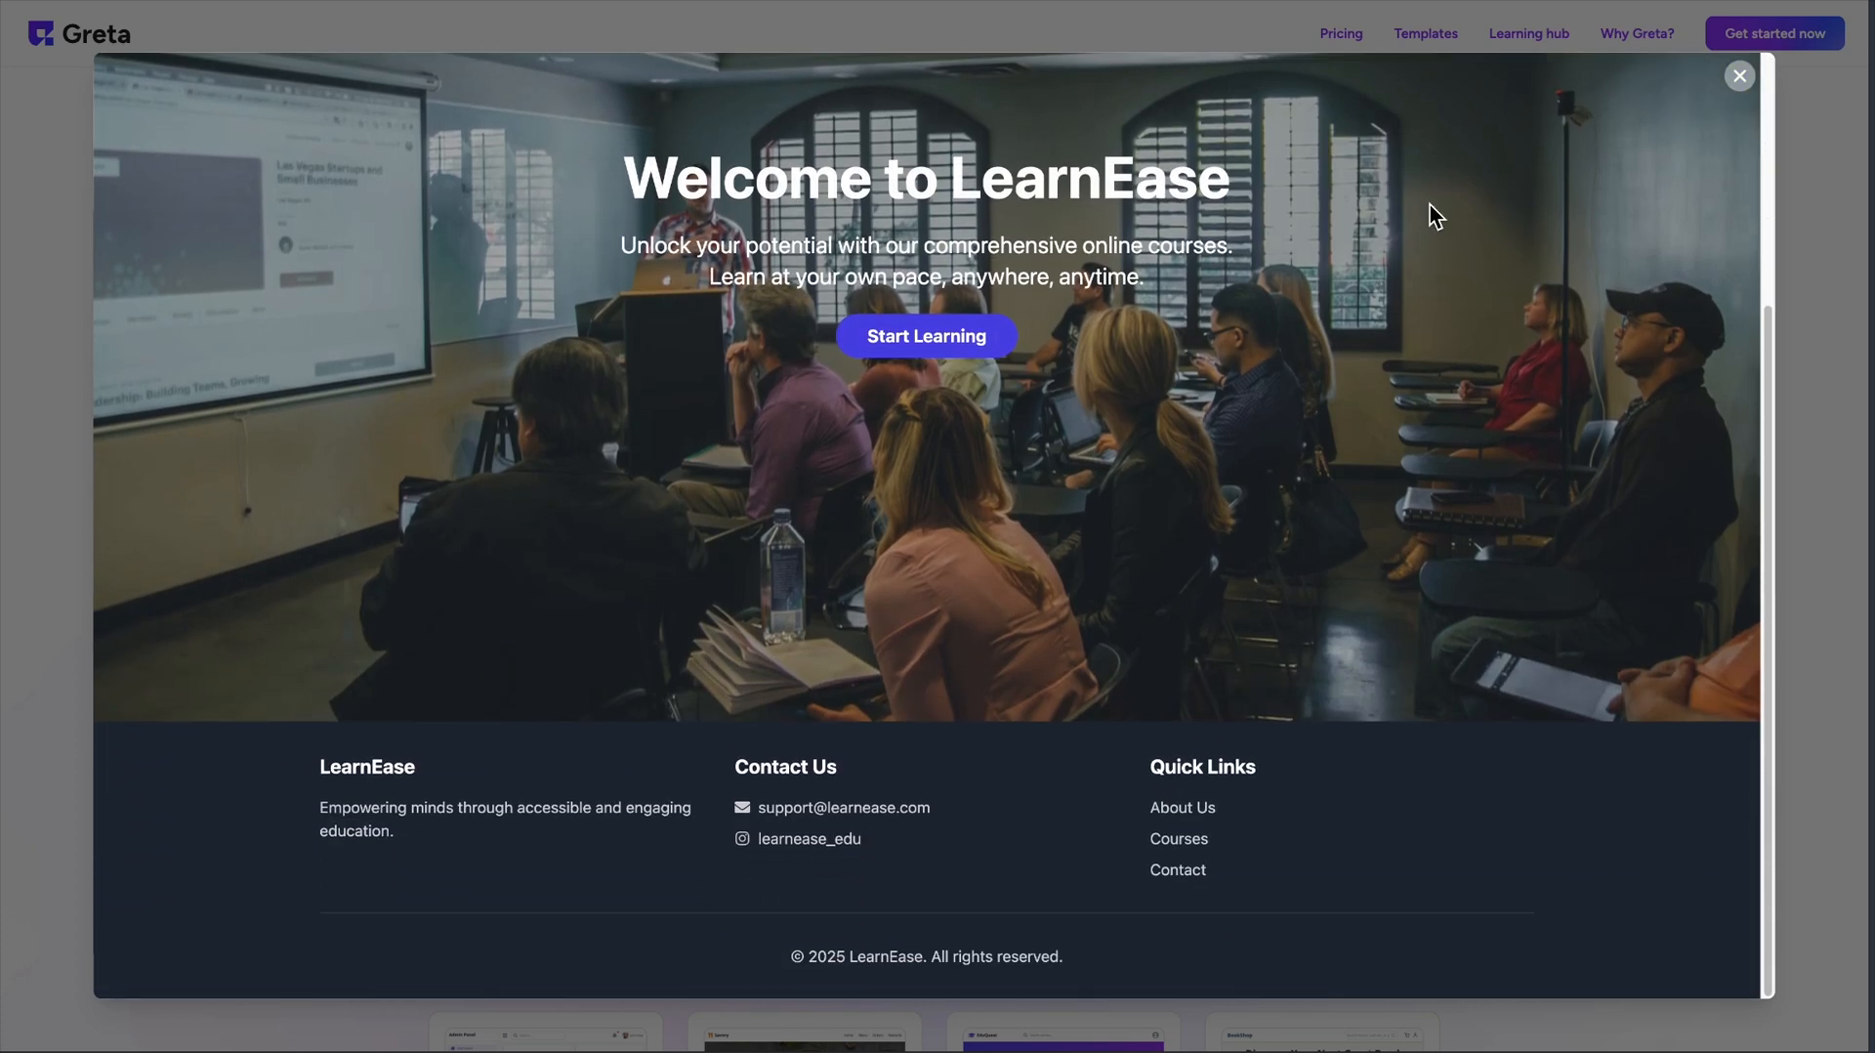
pyautogui.click(1737, 74)
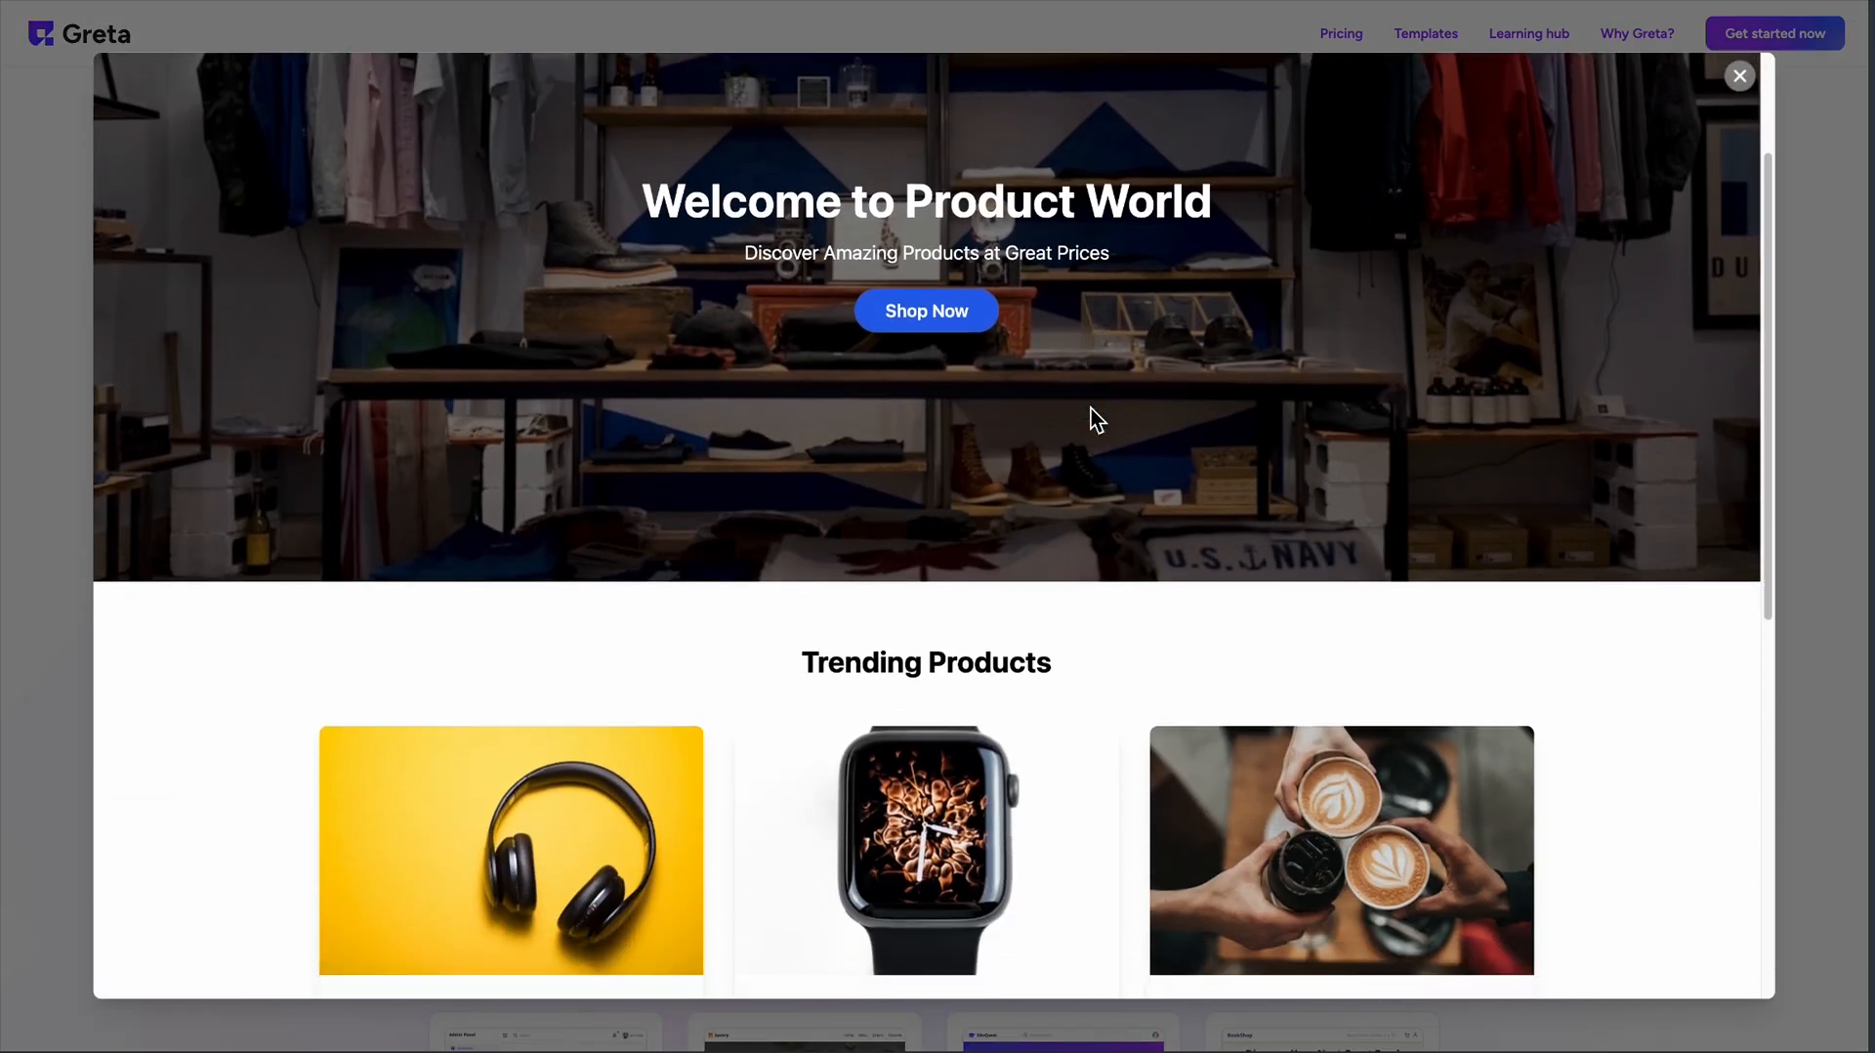
# Step: Scroll further down the templates and go to the Learning hub
pyautogui.scroll(-3)
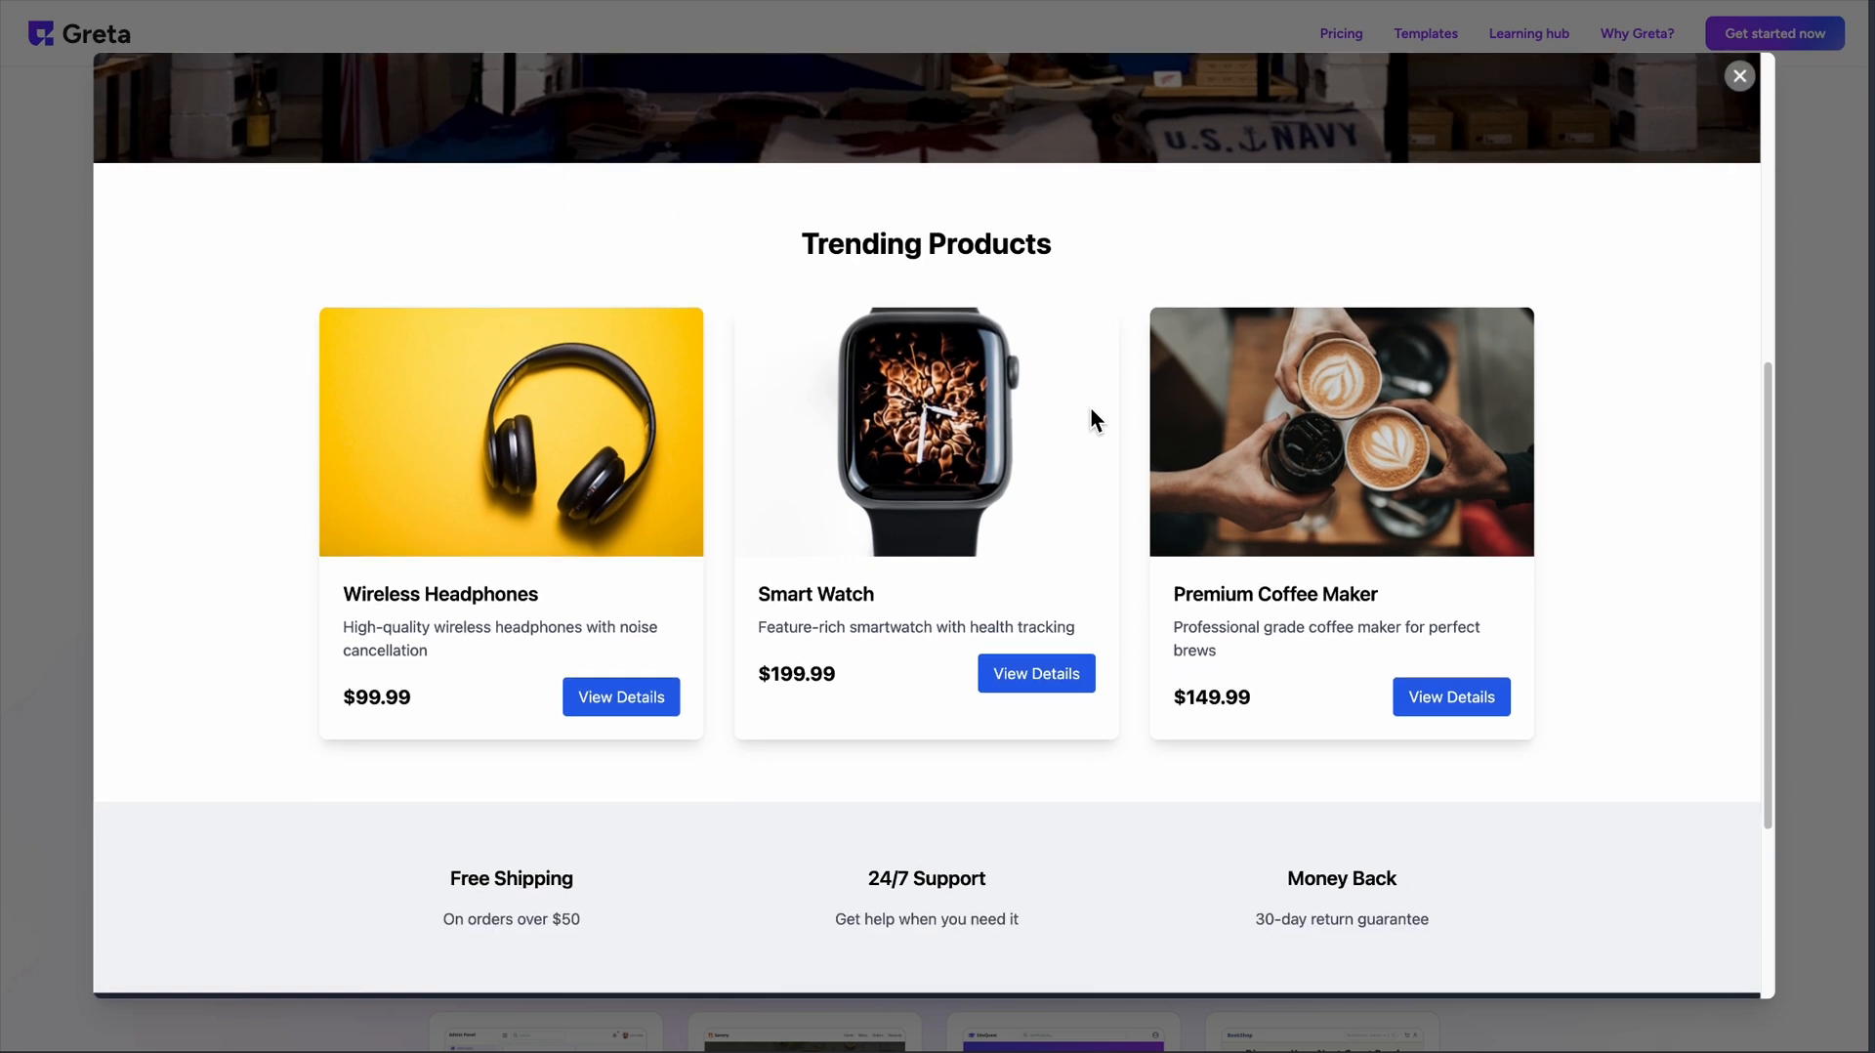
pyautogui.scroll(-3)
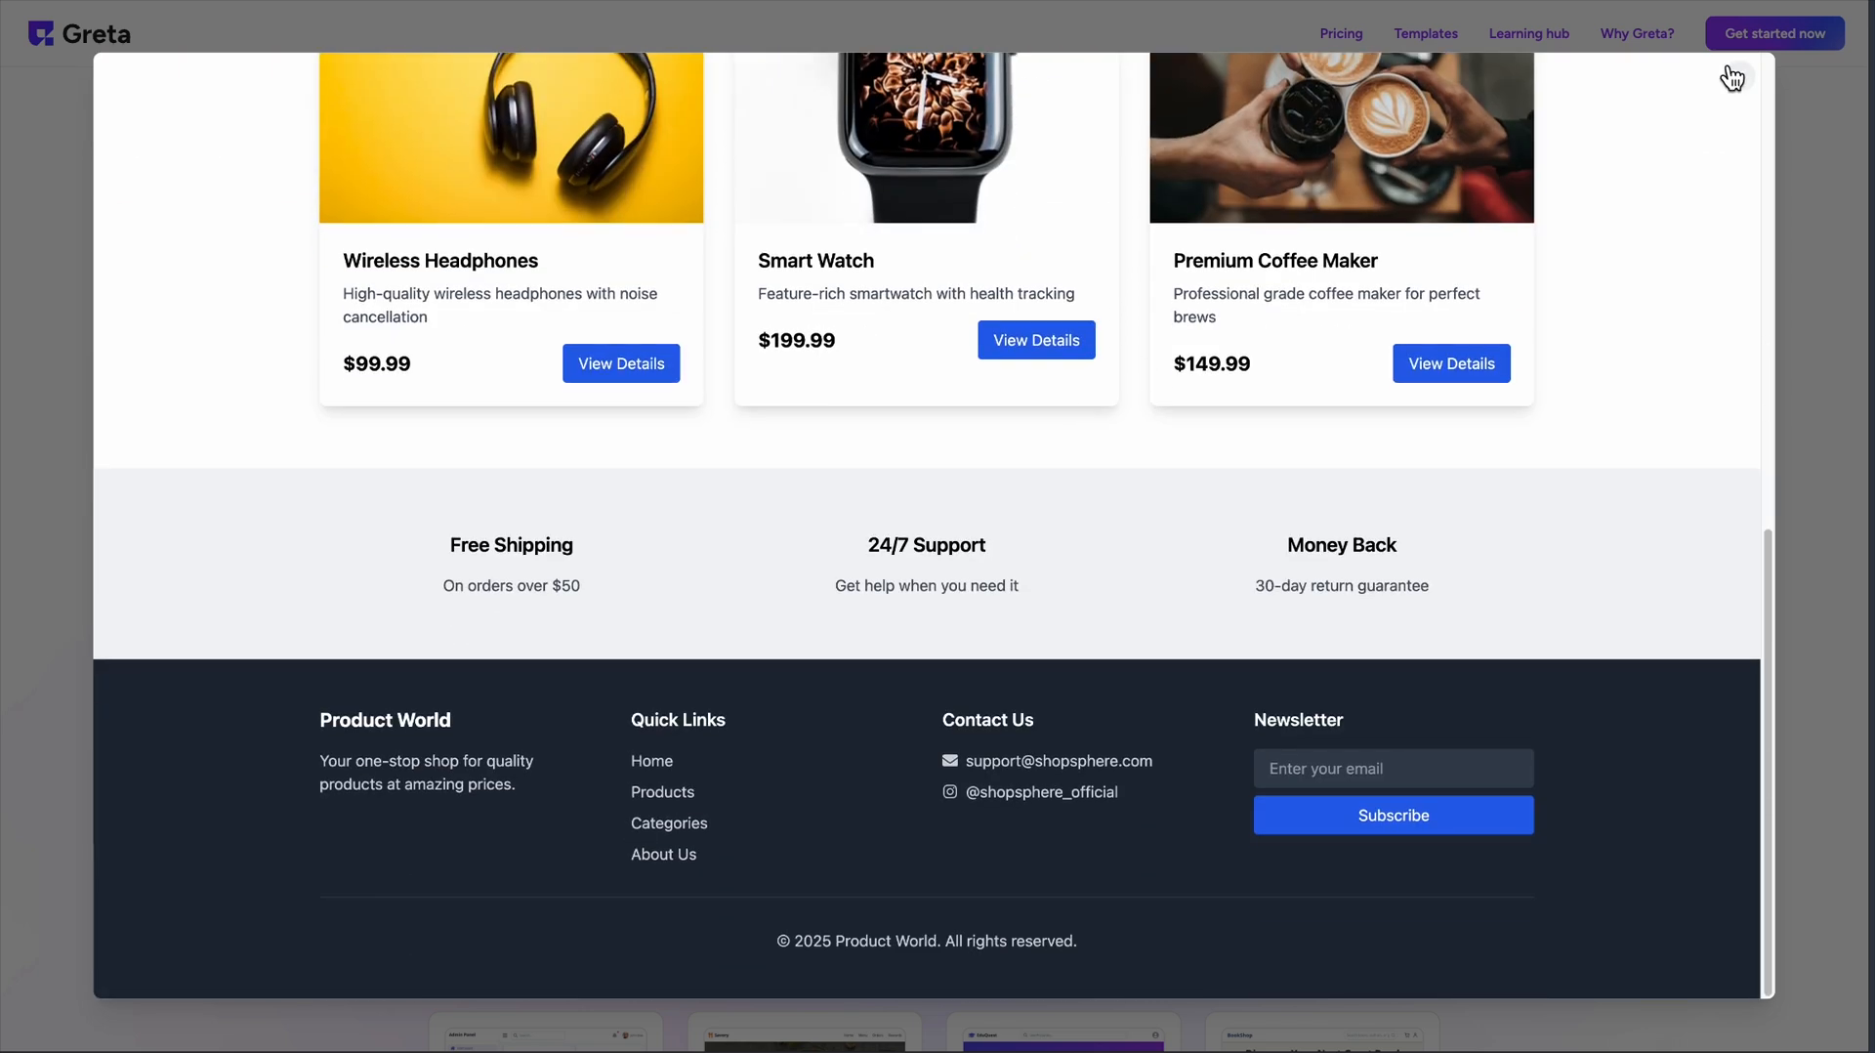
pyautogui.click(1529, 33)
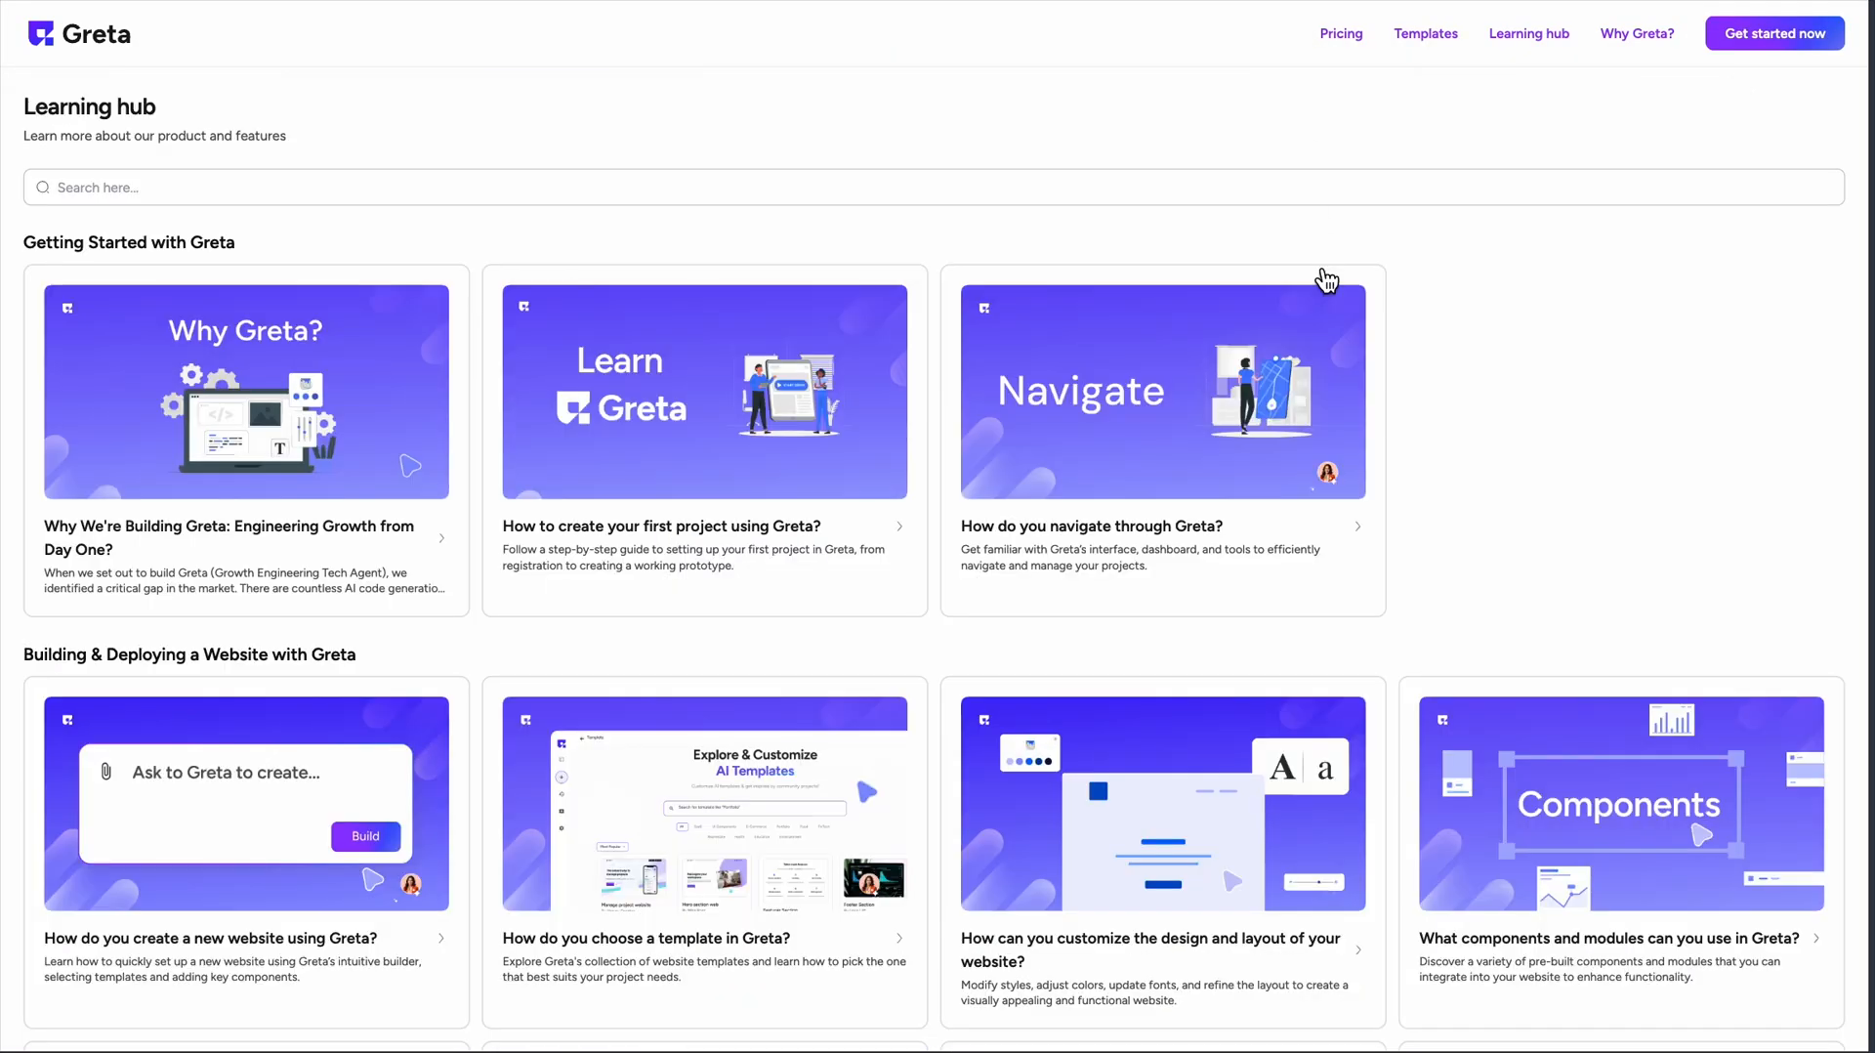
pyautogui.scroll(-3)
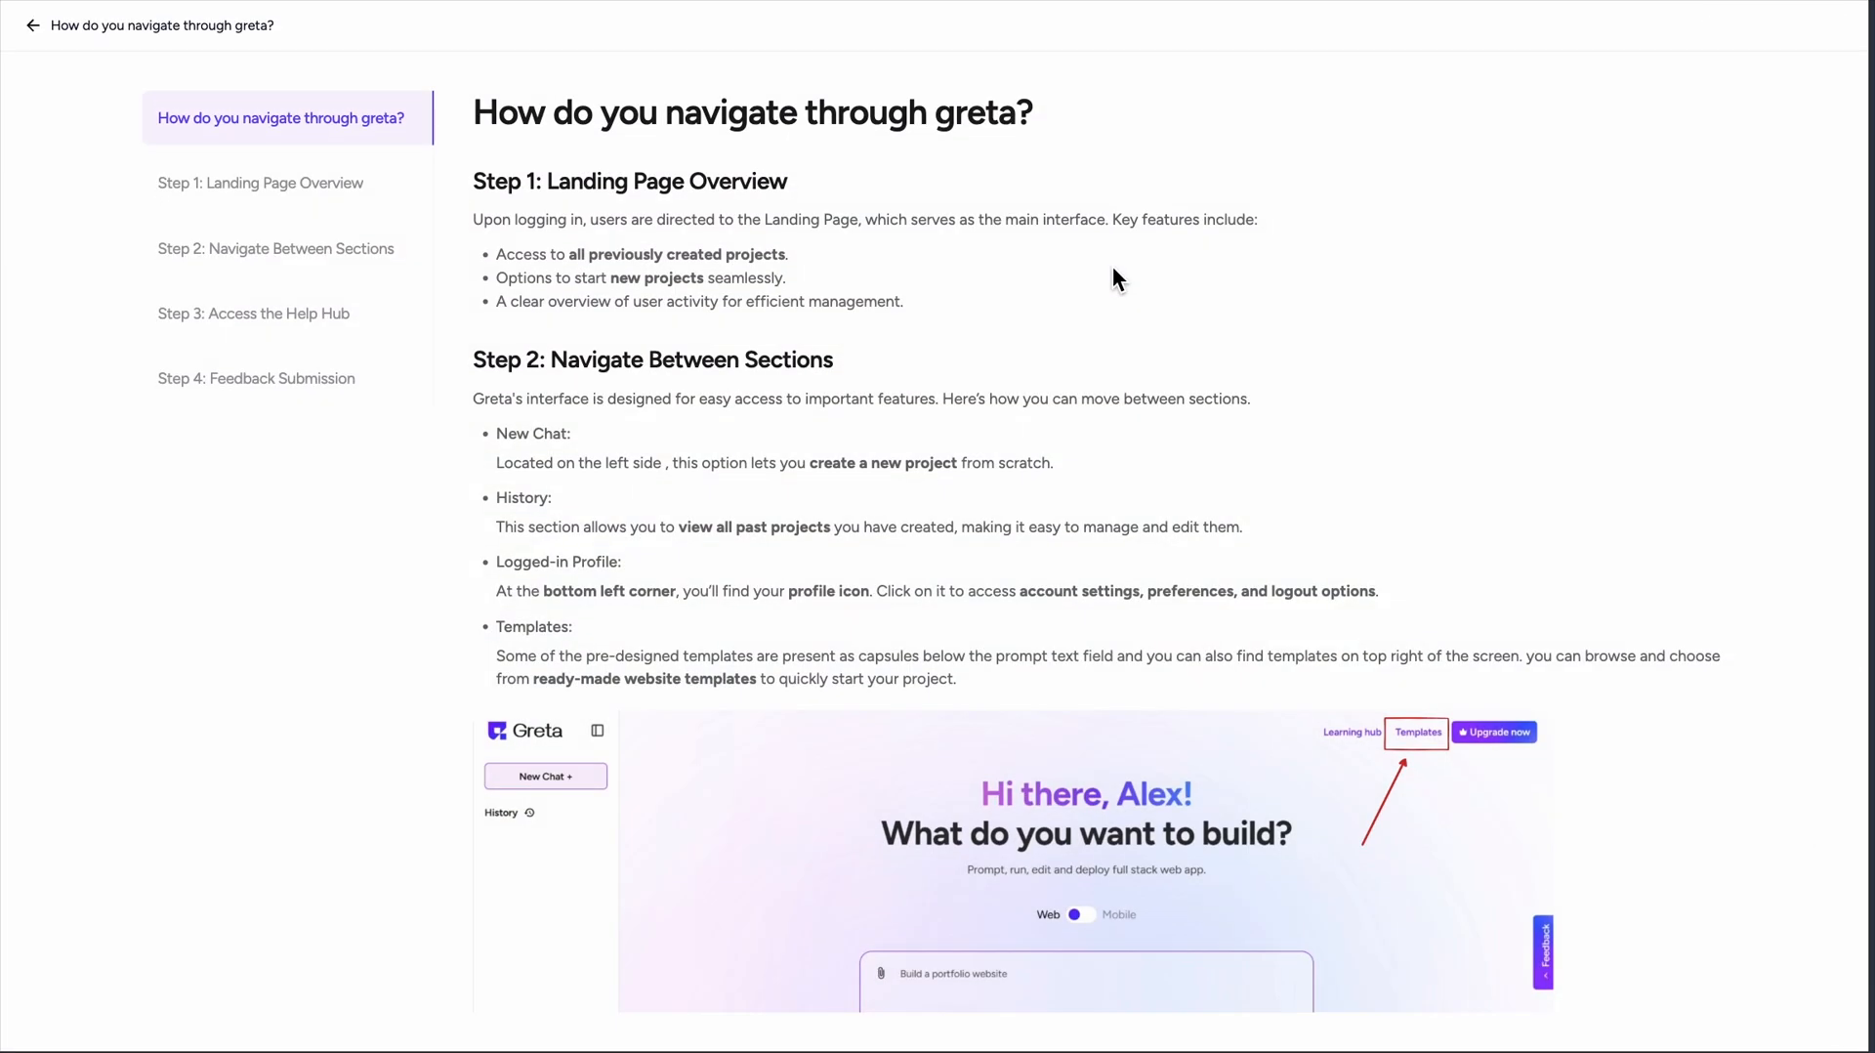
pyautogui.scroll(-3)
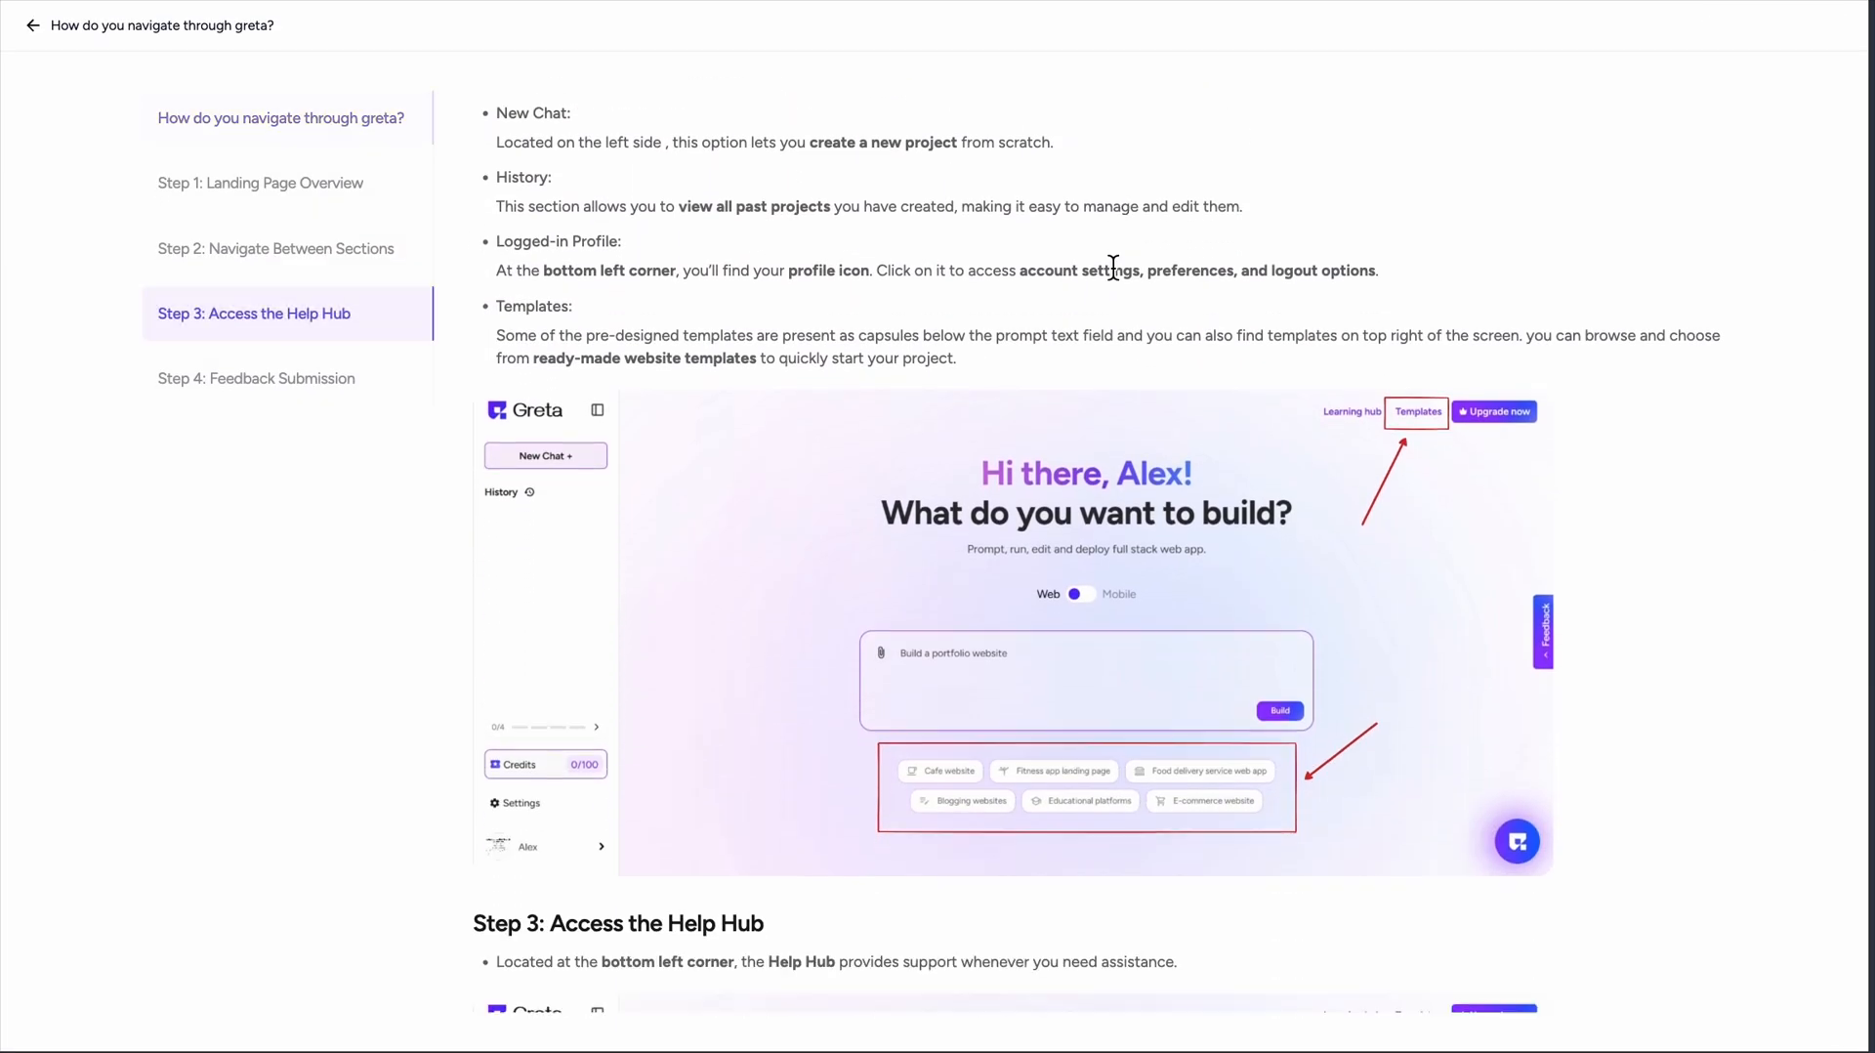
pyautogui.scroll(-3)
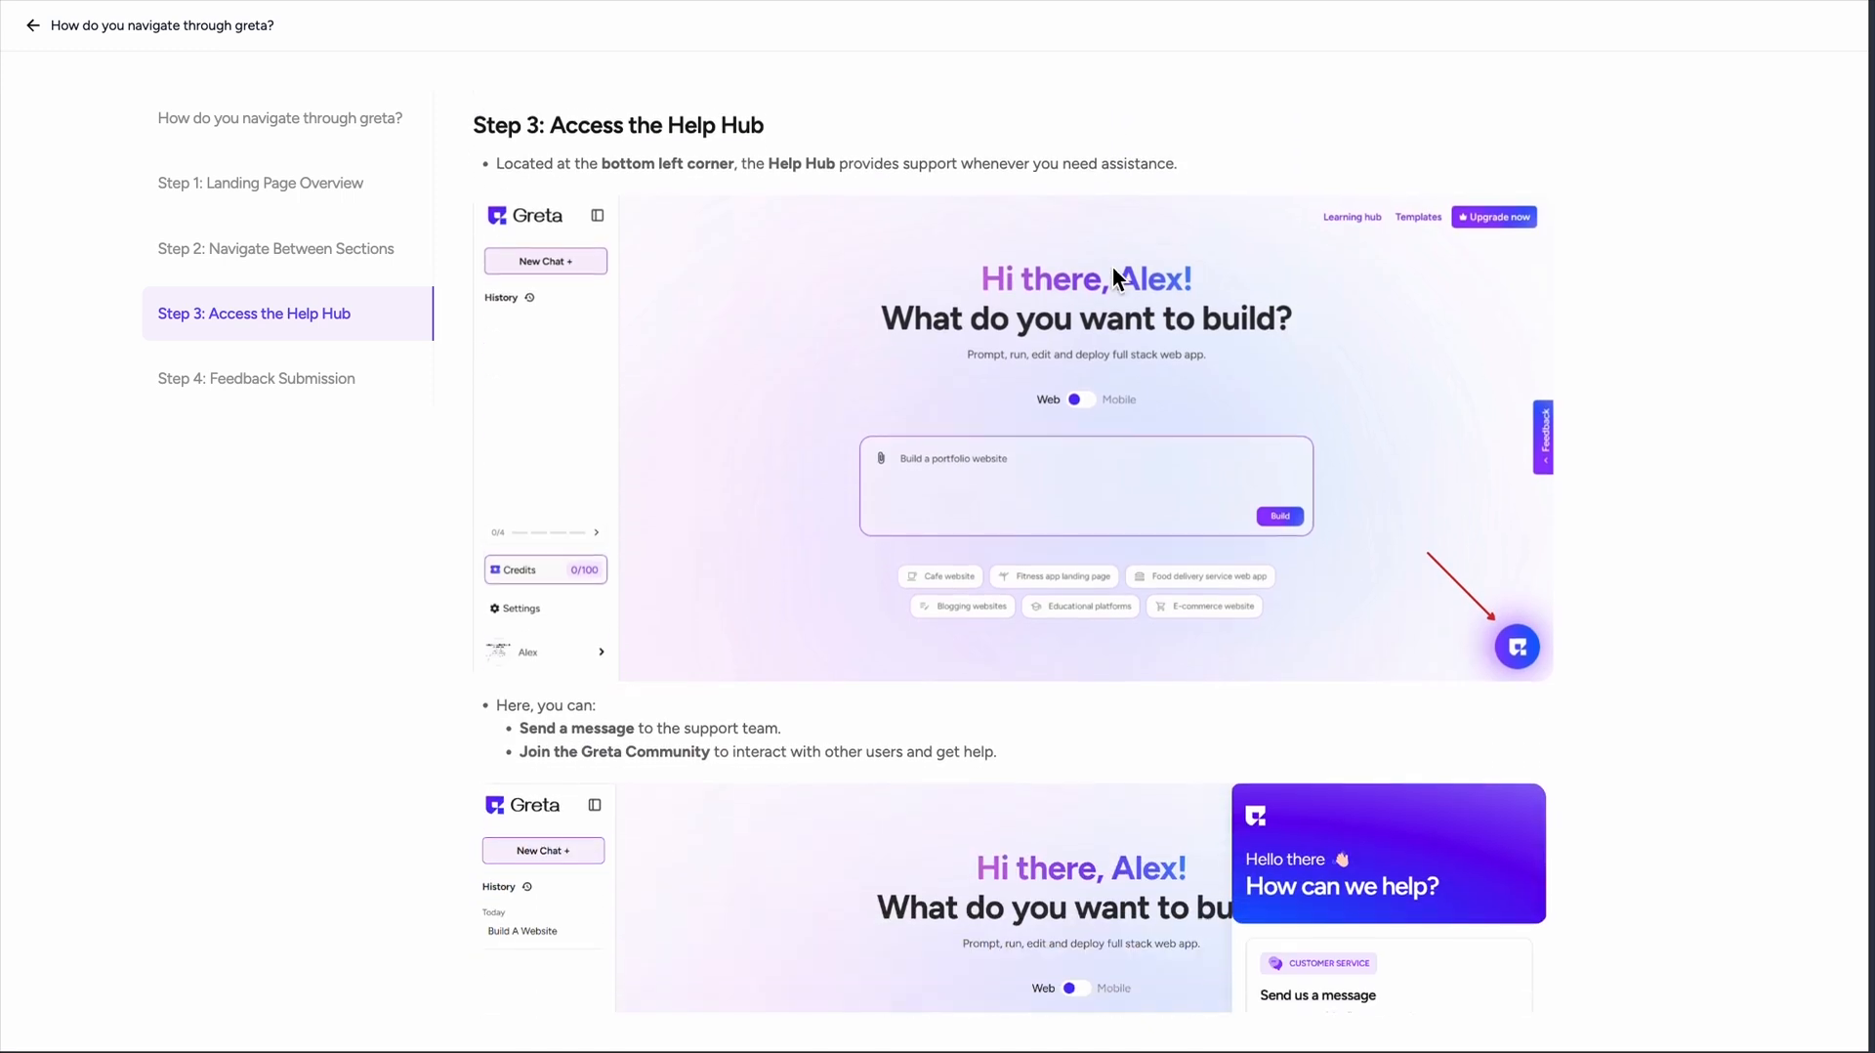
pyautogui.scroll(-3)
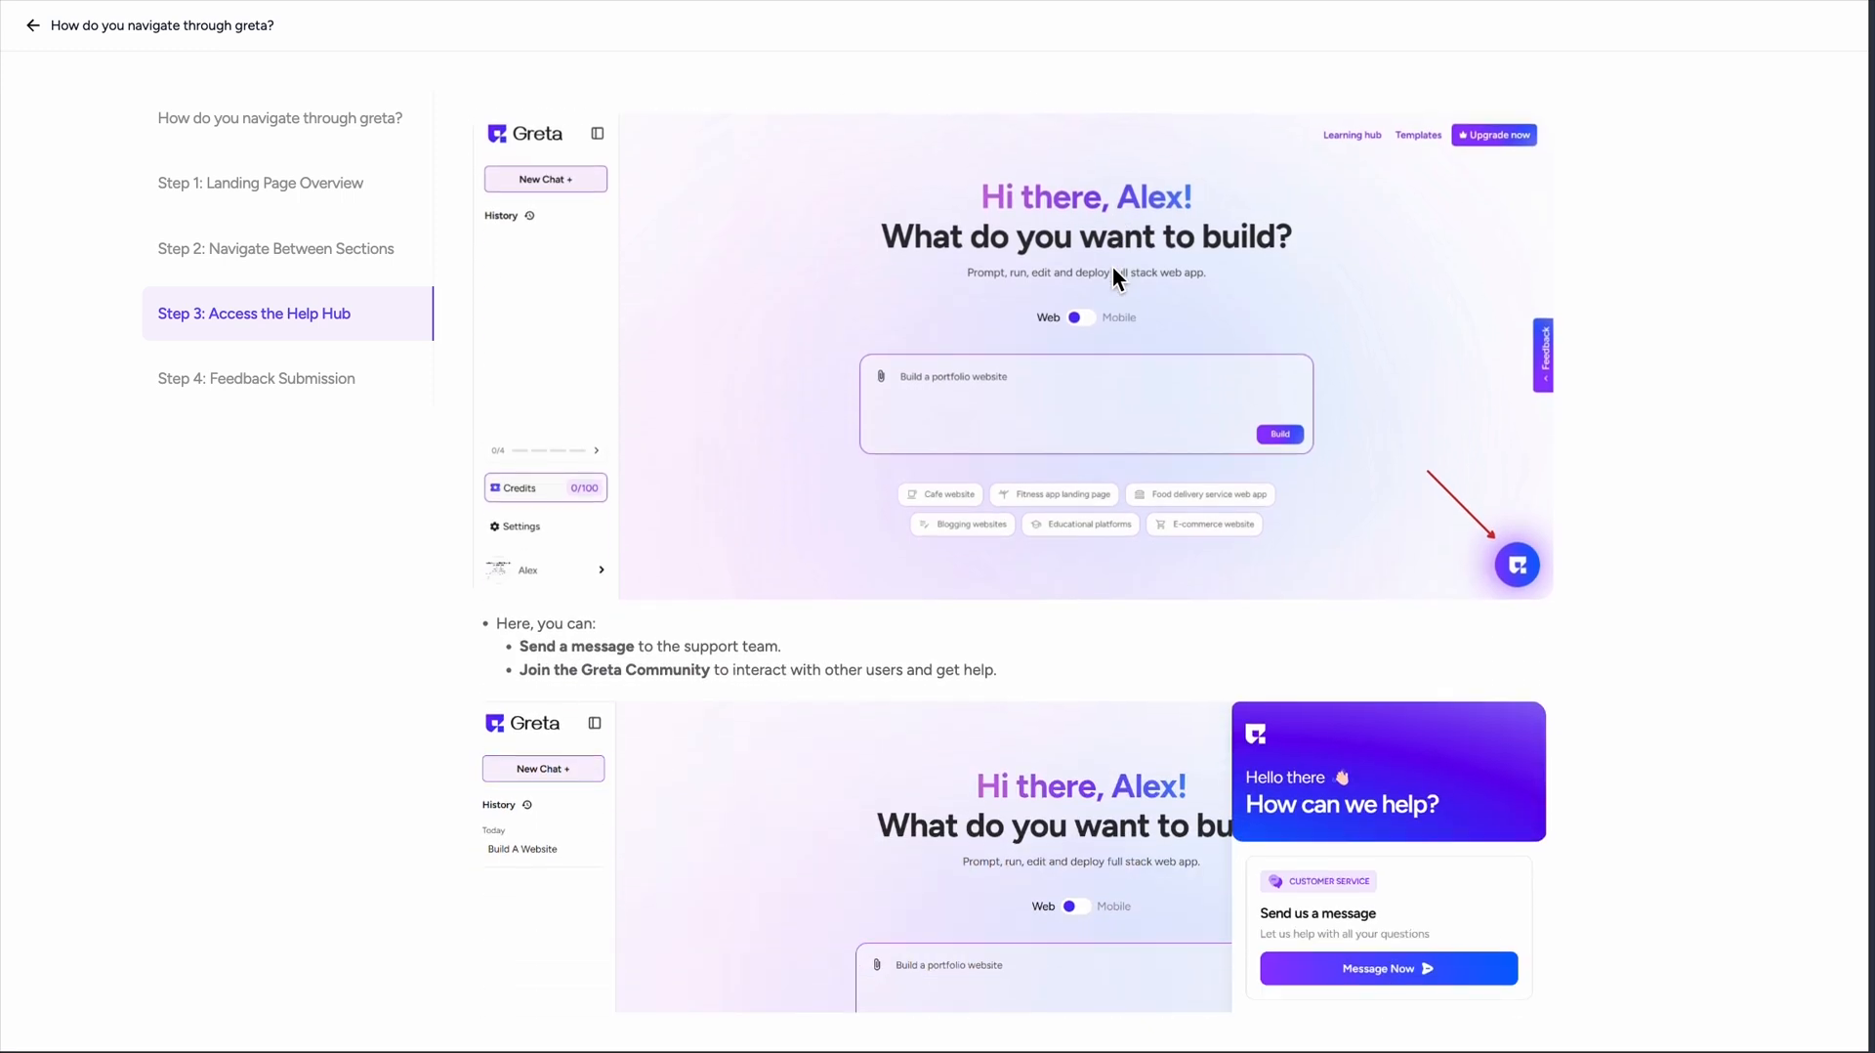
pyautogui.scroll(-3)
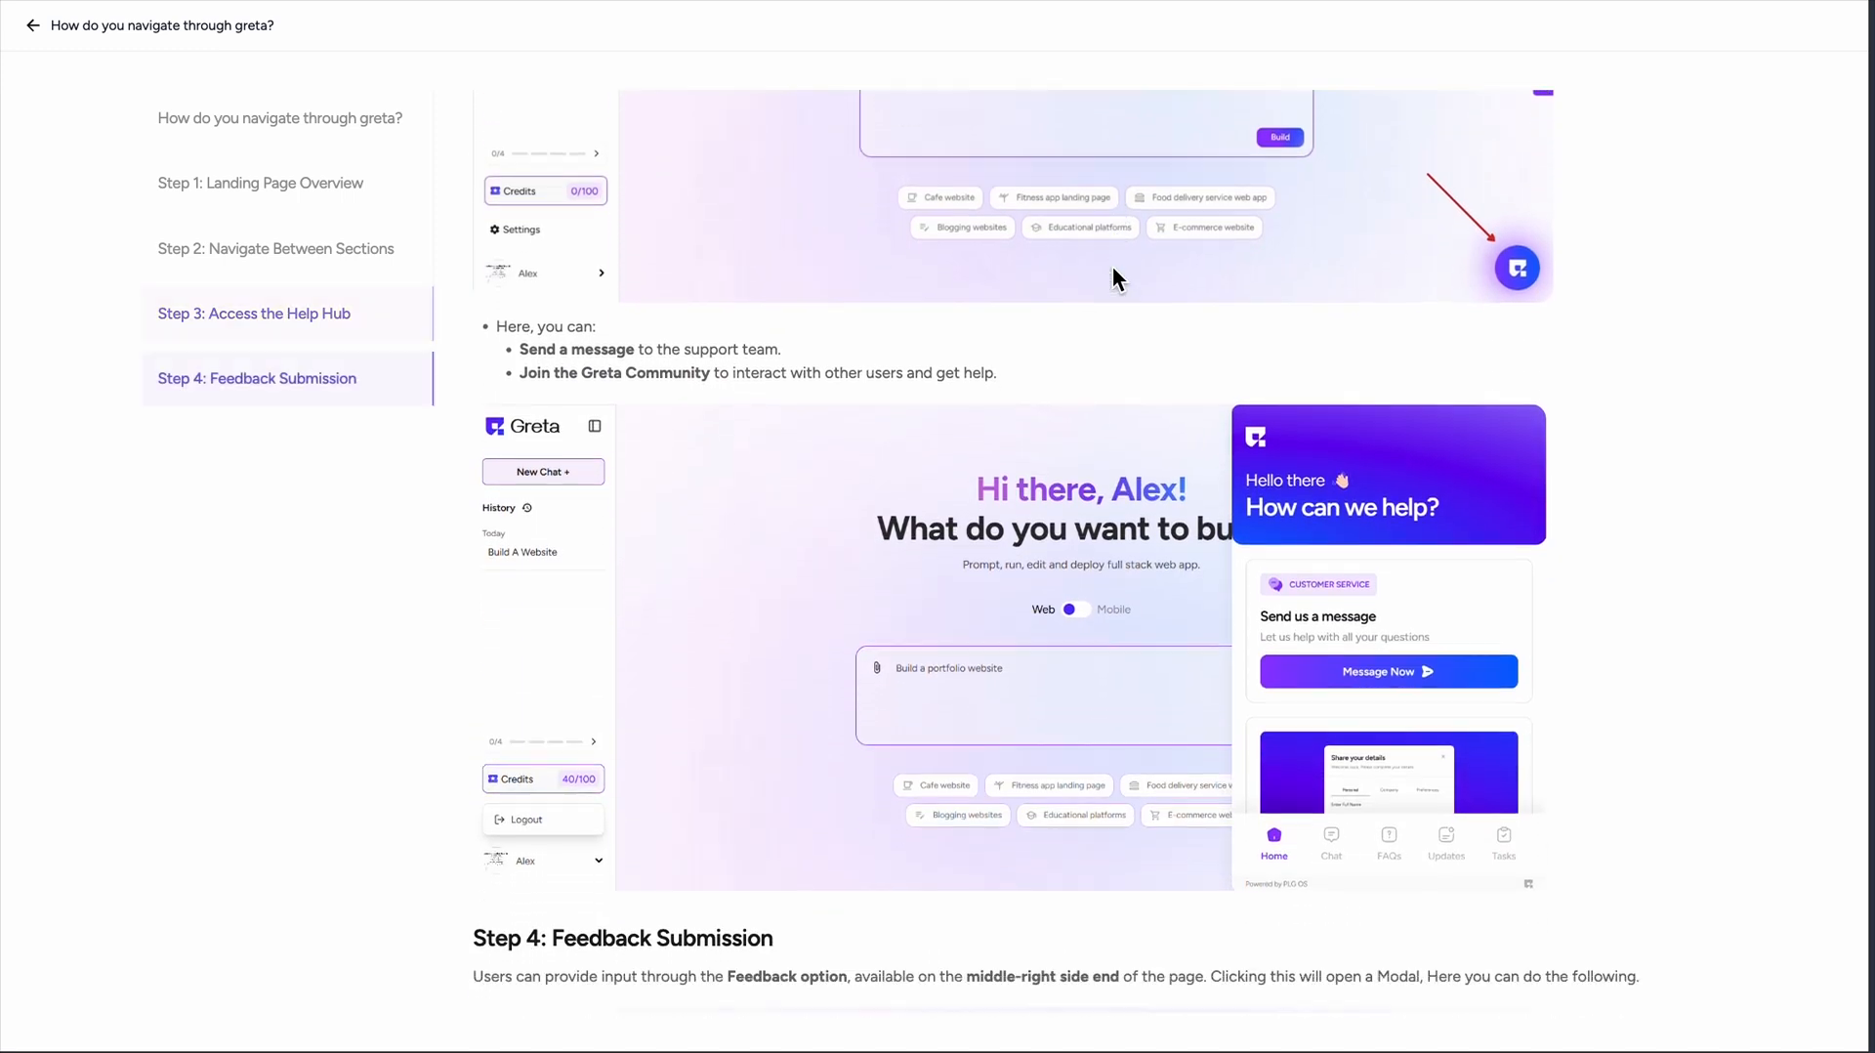
pyautogui.scroll(-3)
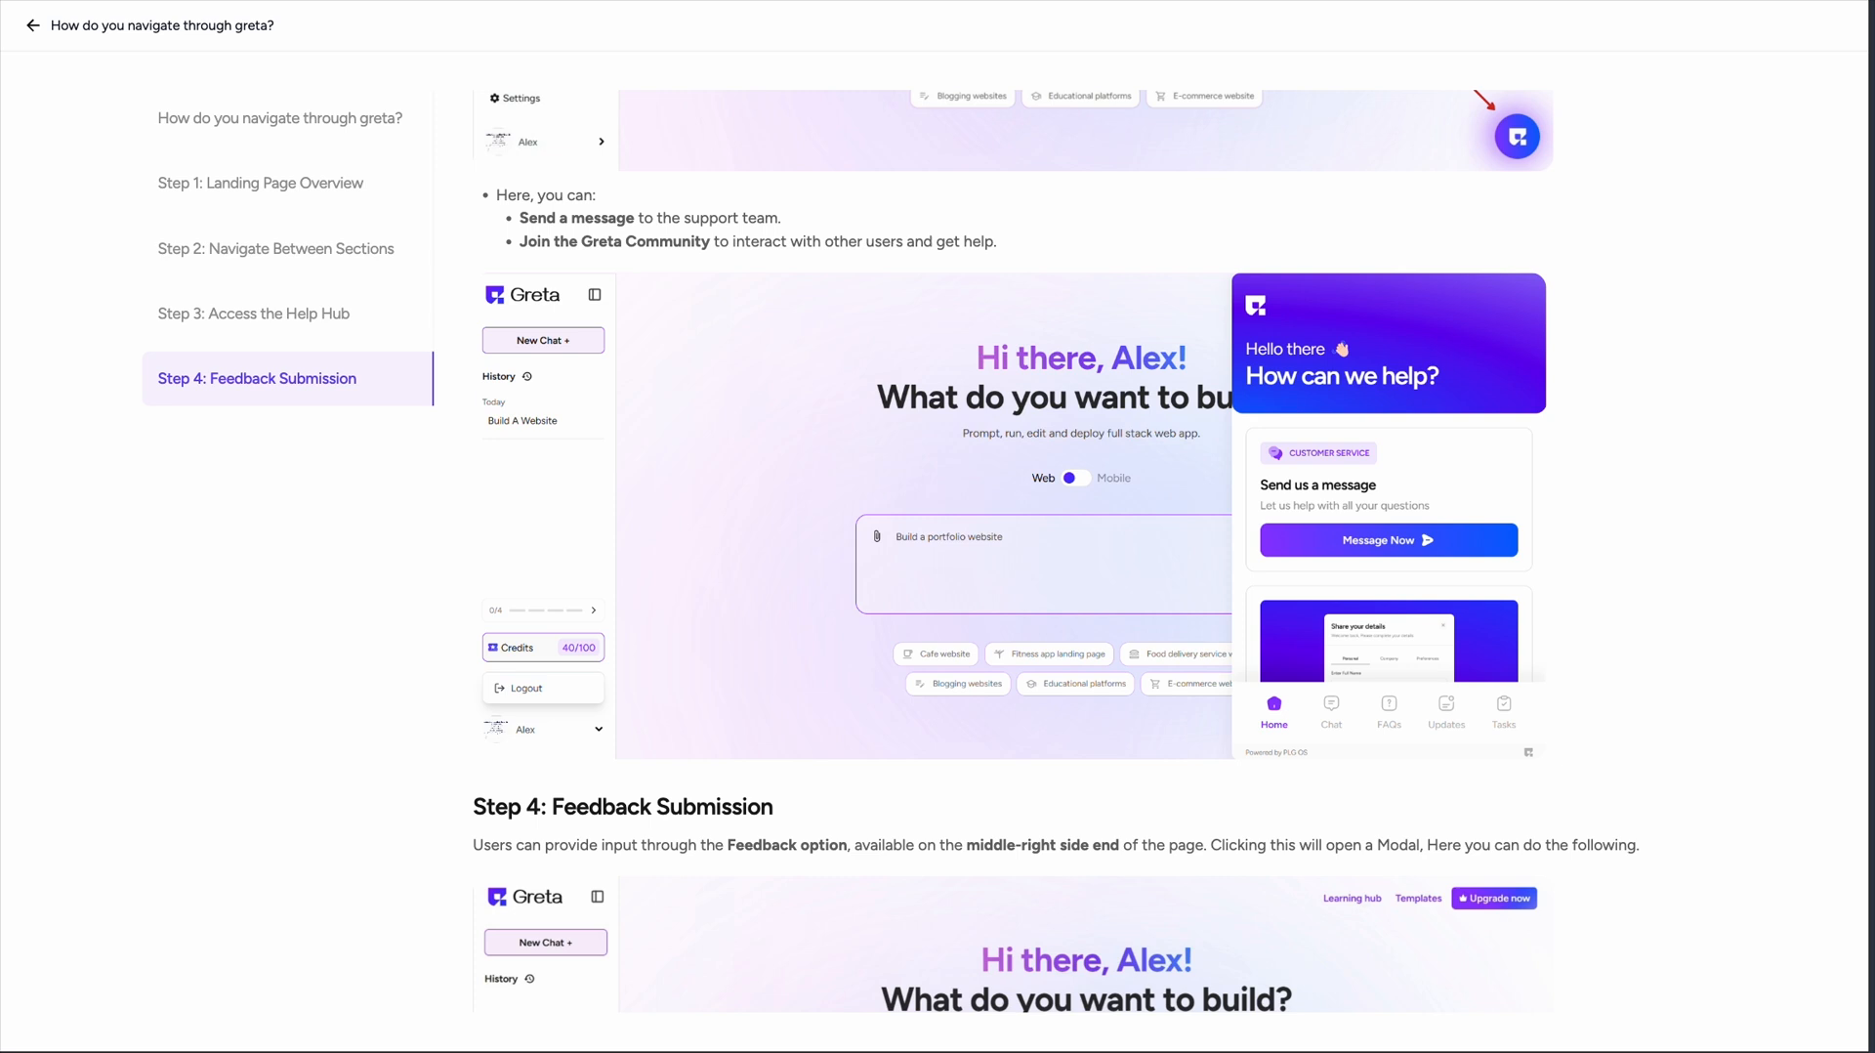
pyautogui.moveTo(1282, 182)
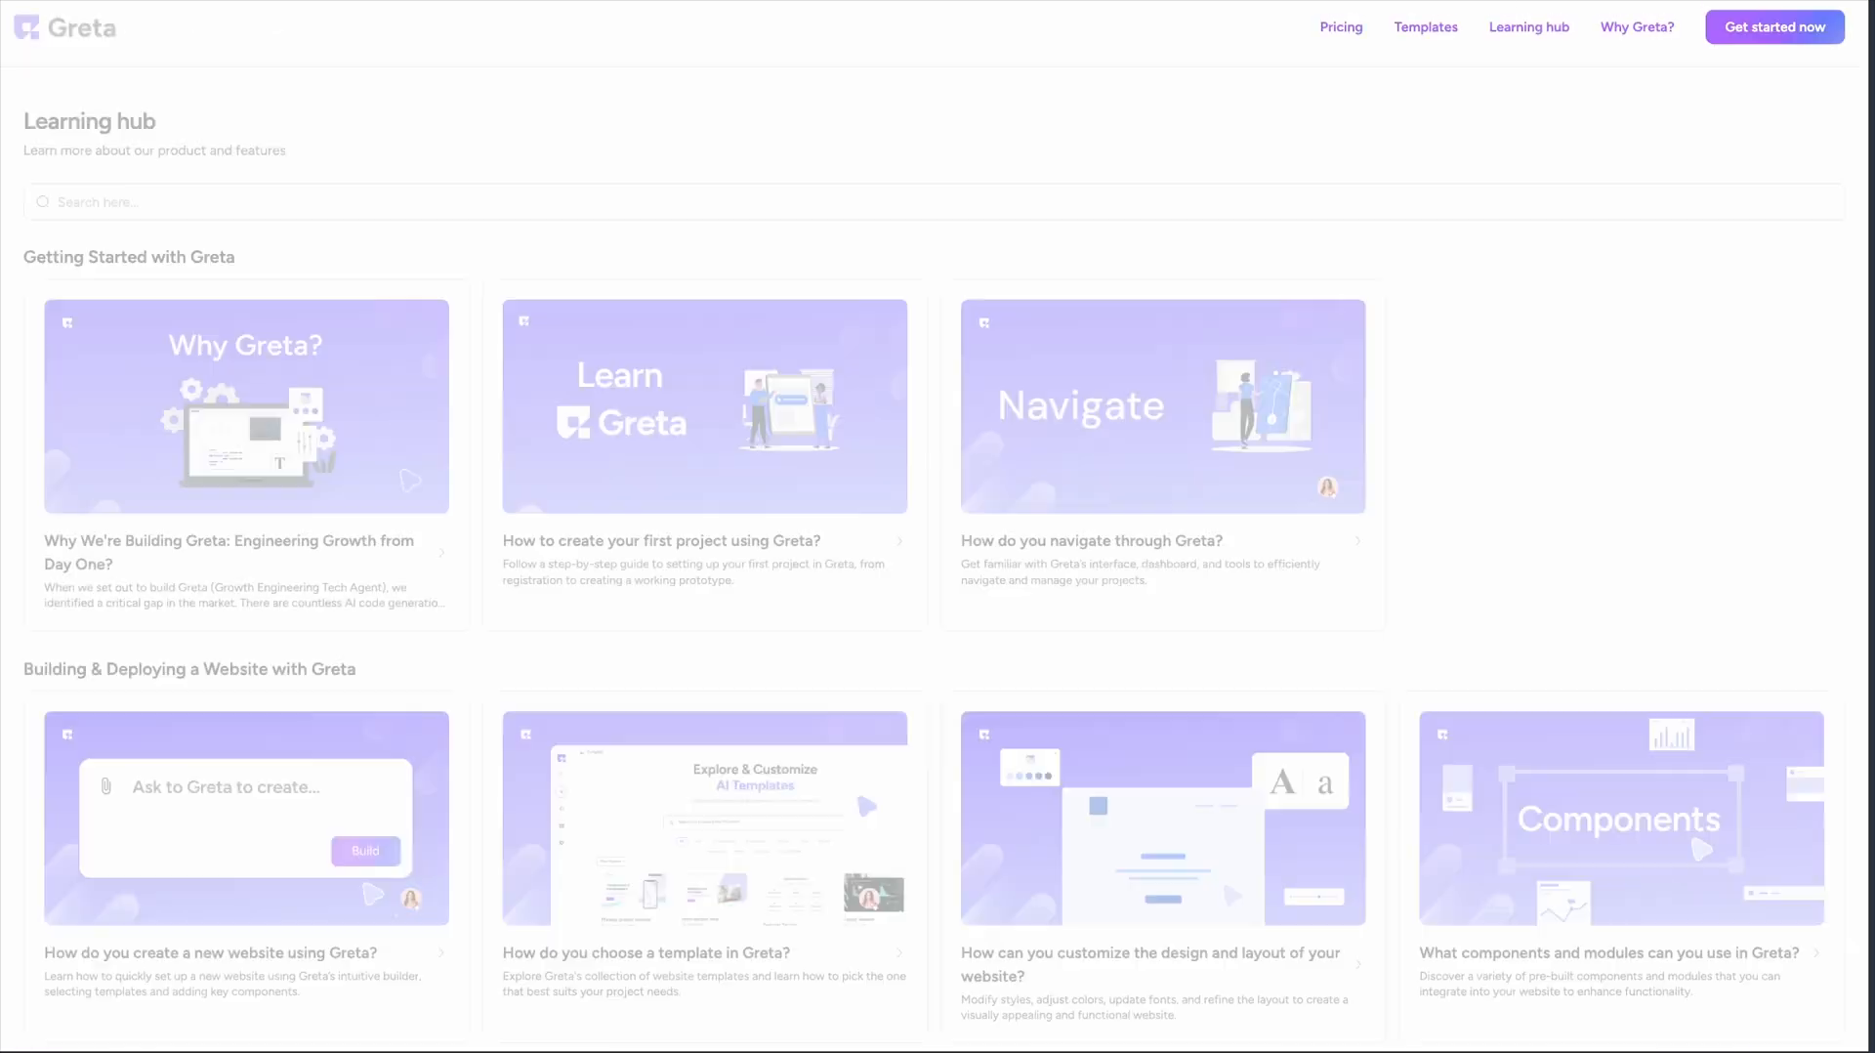
pyautogui.click(704, 405)
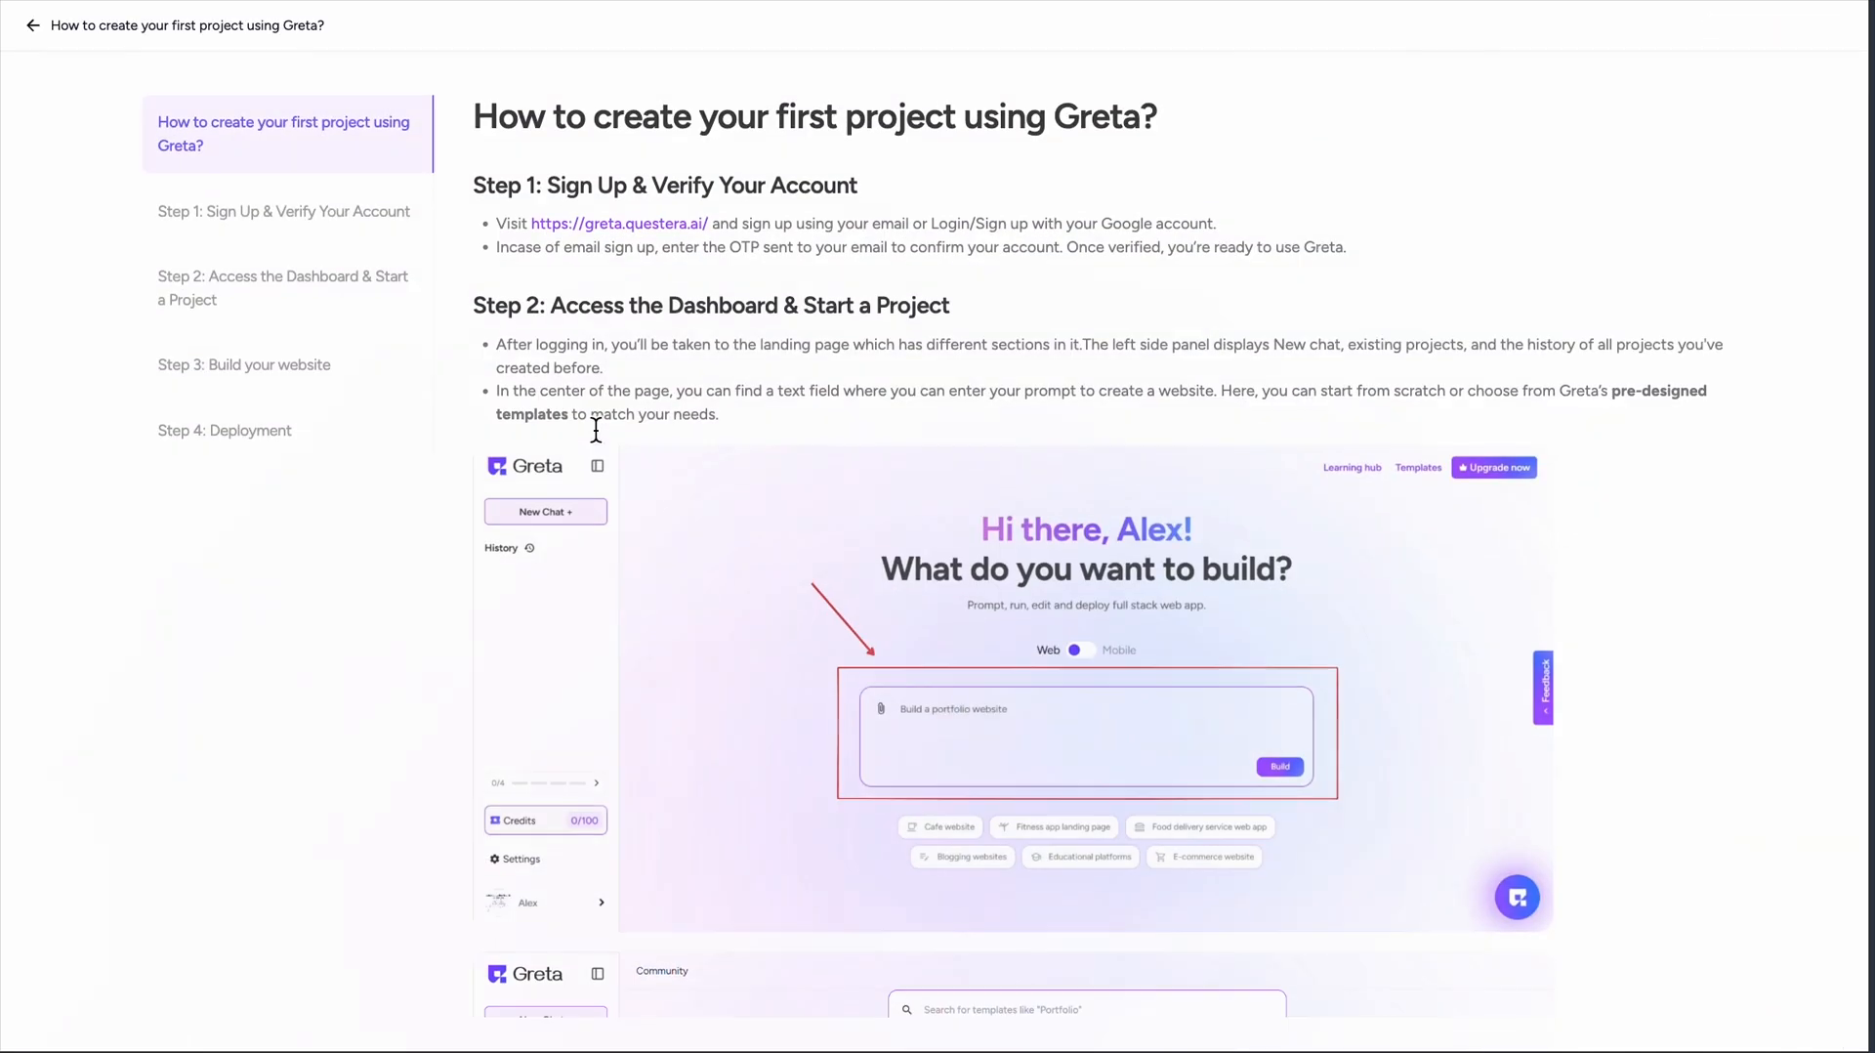
pyautogui.scroll(-3)
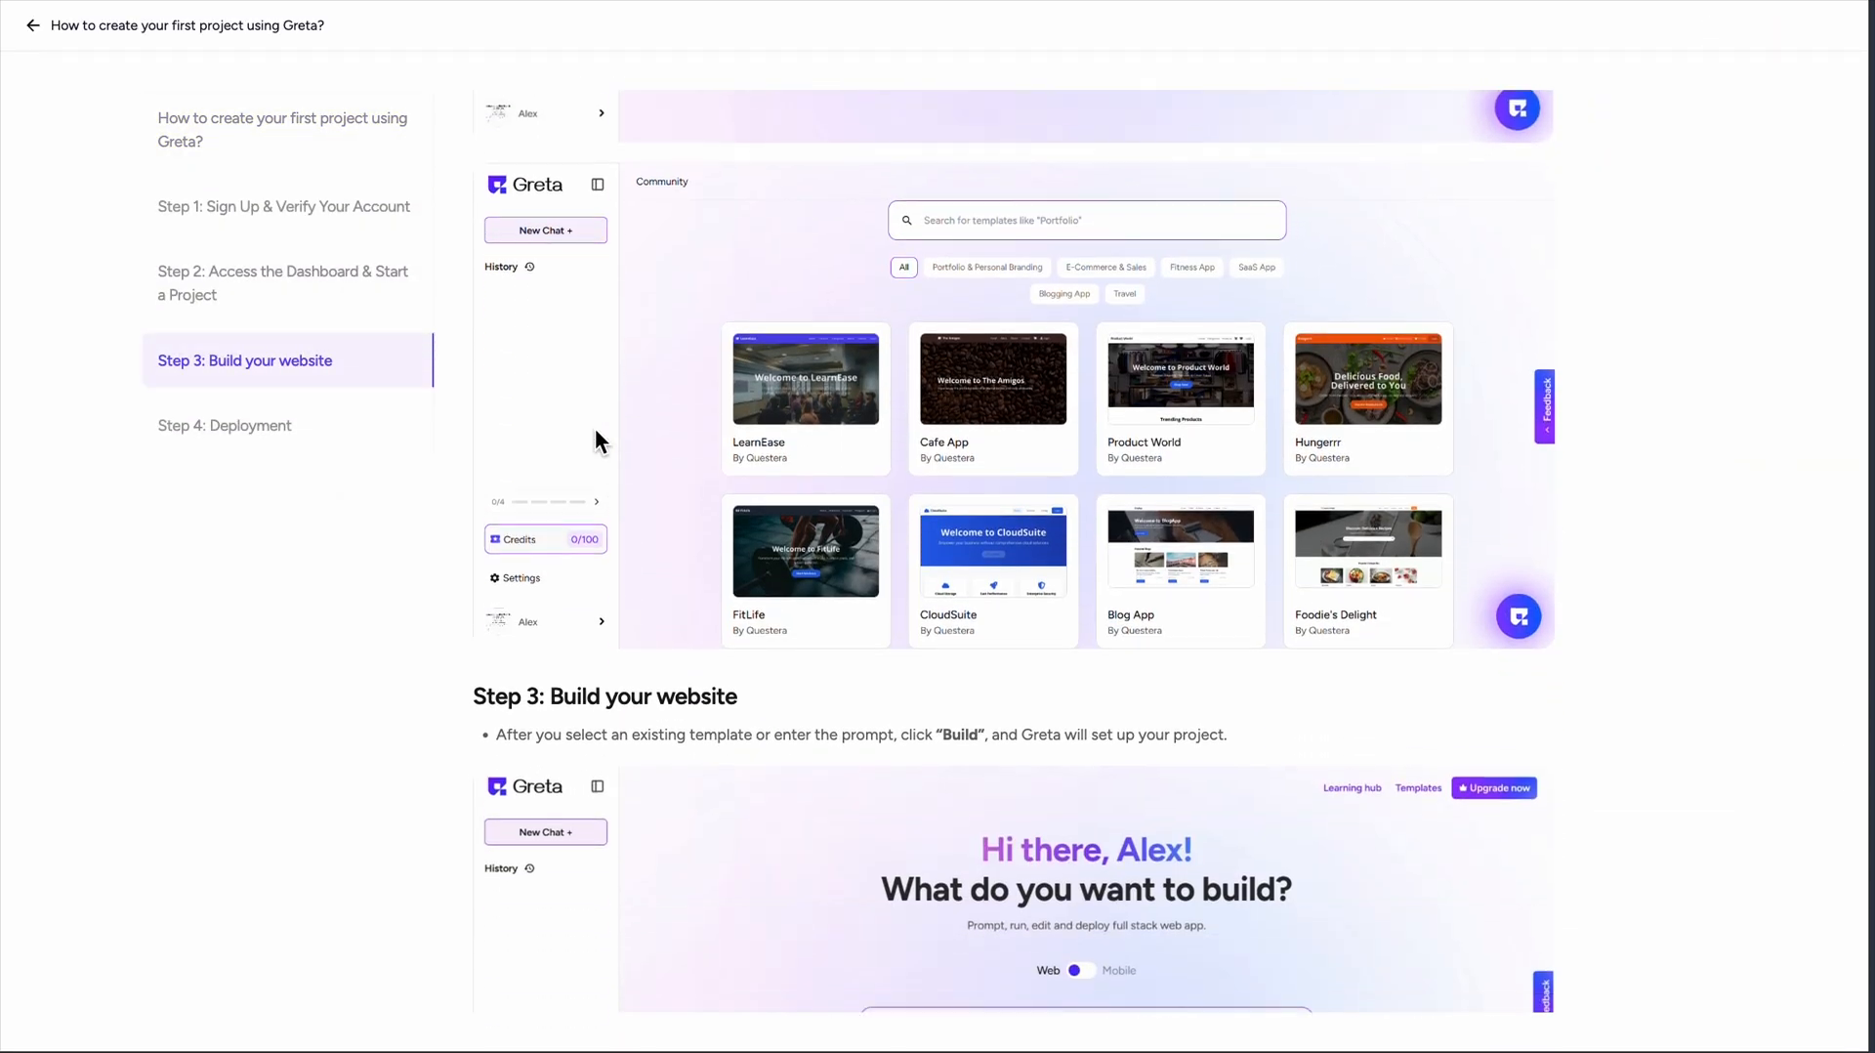
pyautogui.scroll(-3)
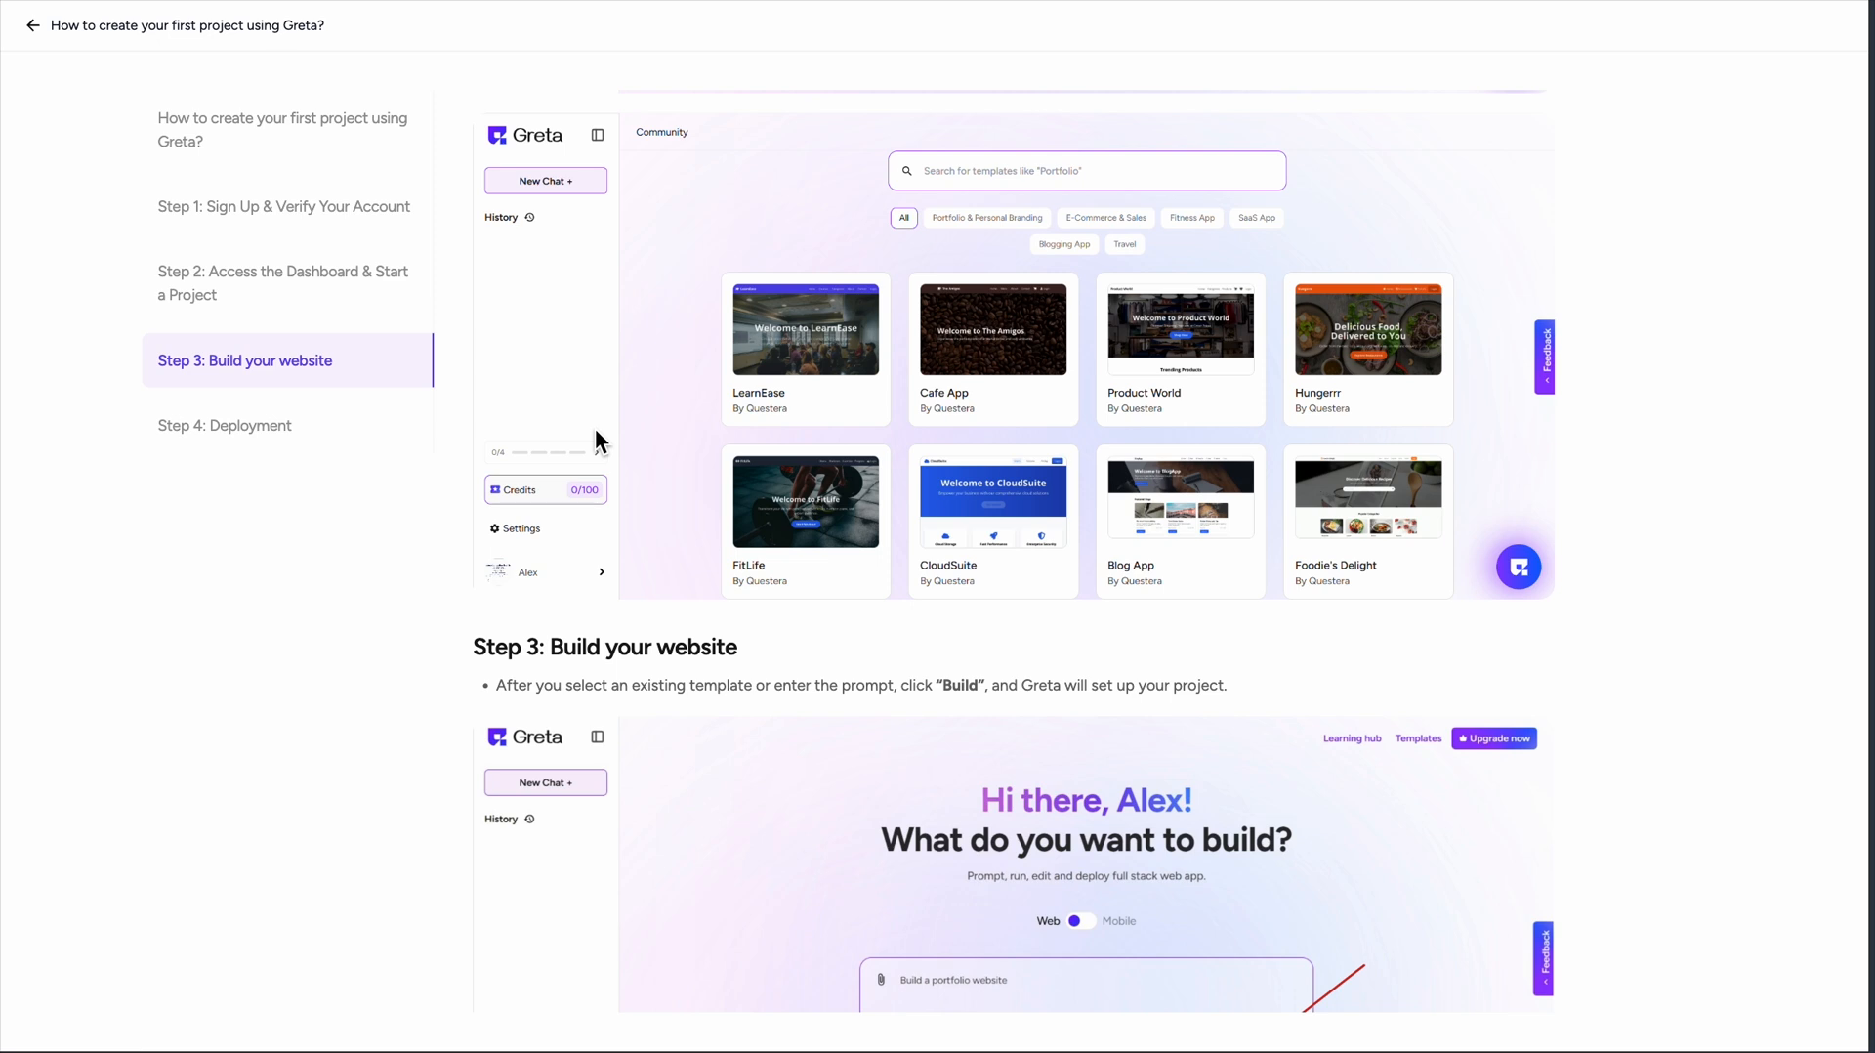
pyautogui.scroll(-3)
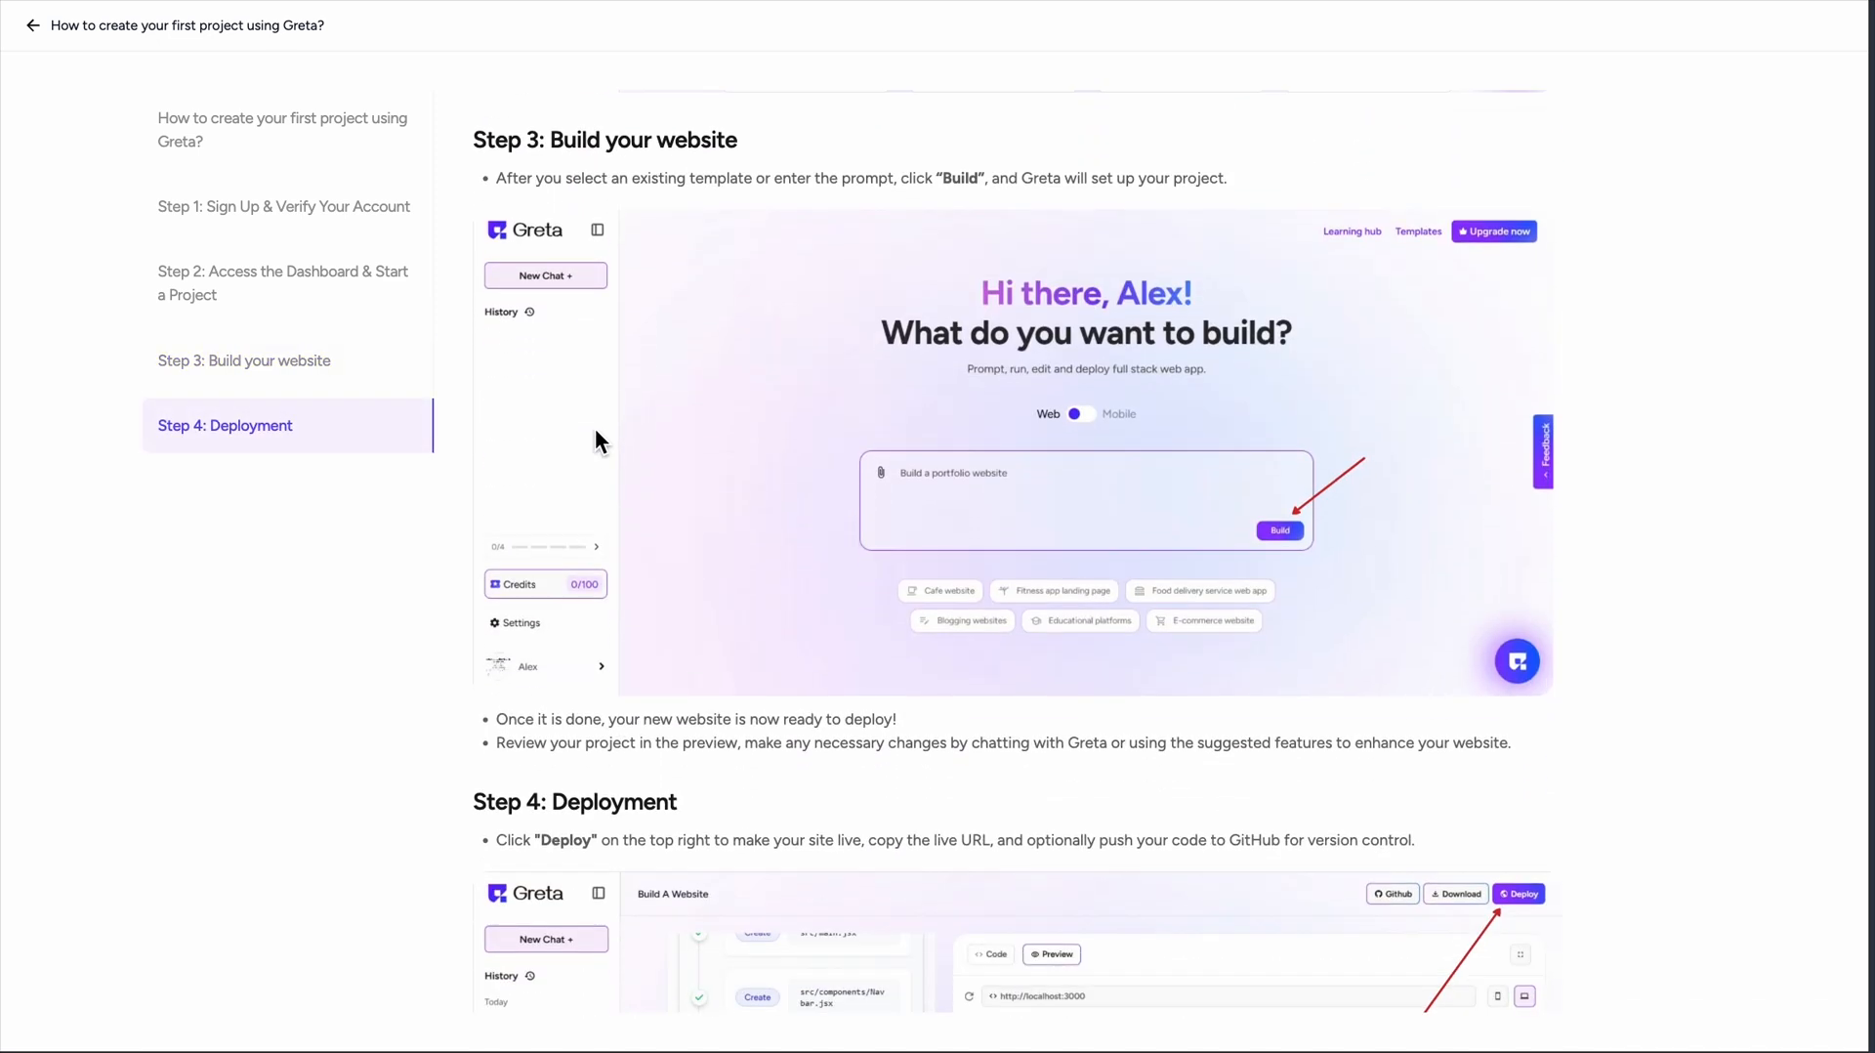
pyautogui.scroll(-3)
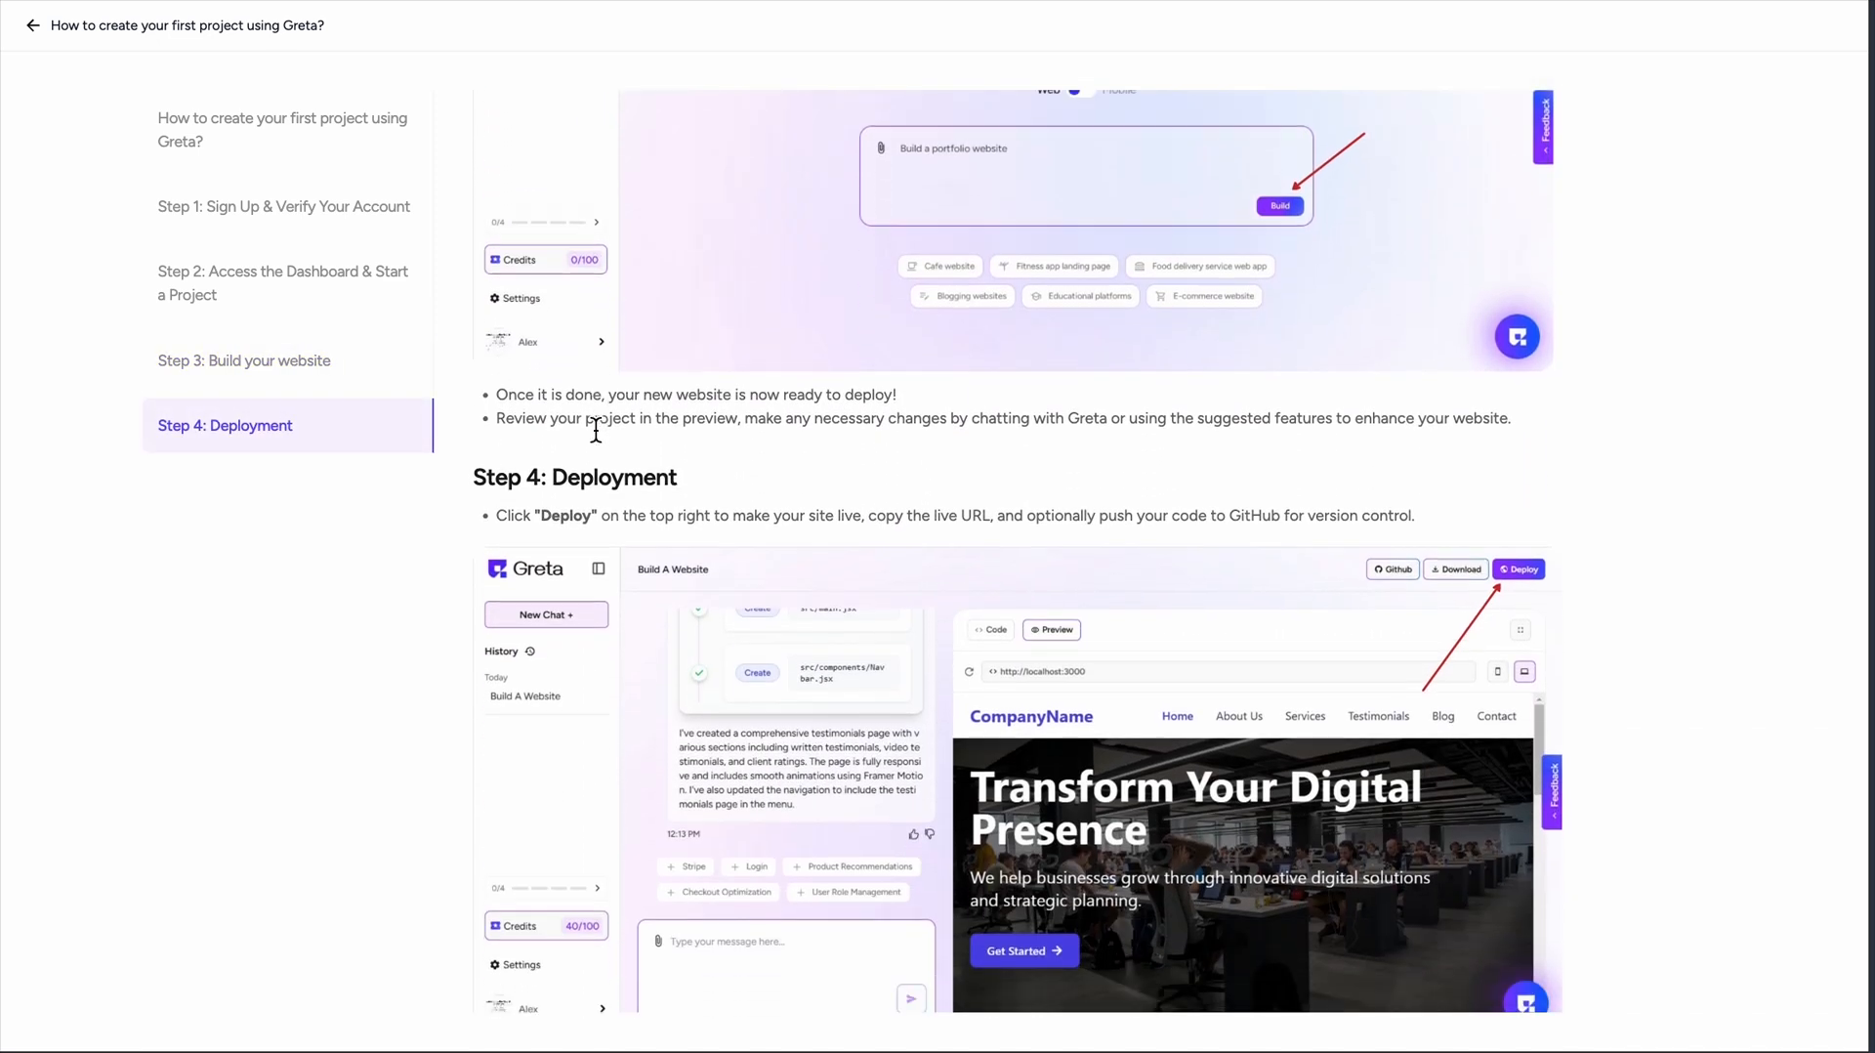
pyautogui.scroll(-3)
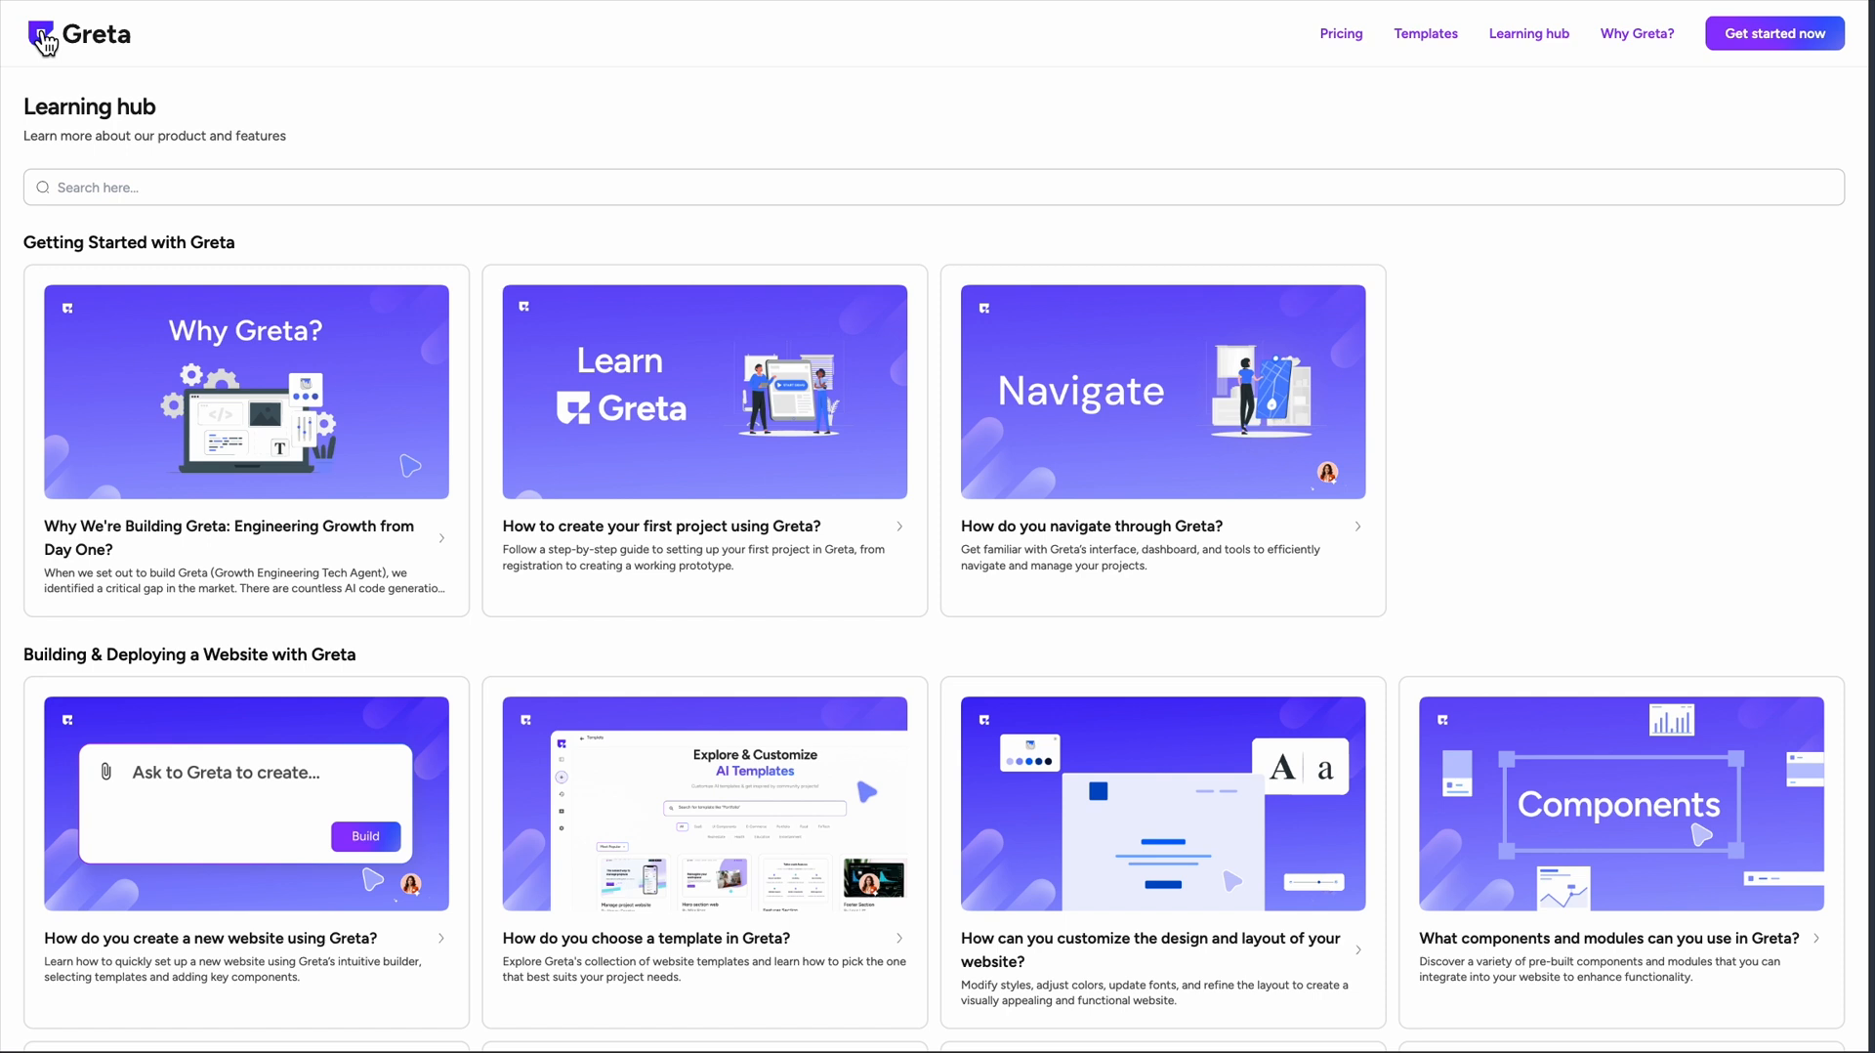
pyautogui.moveTo(59, 302)
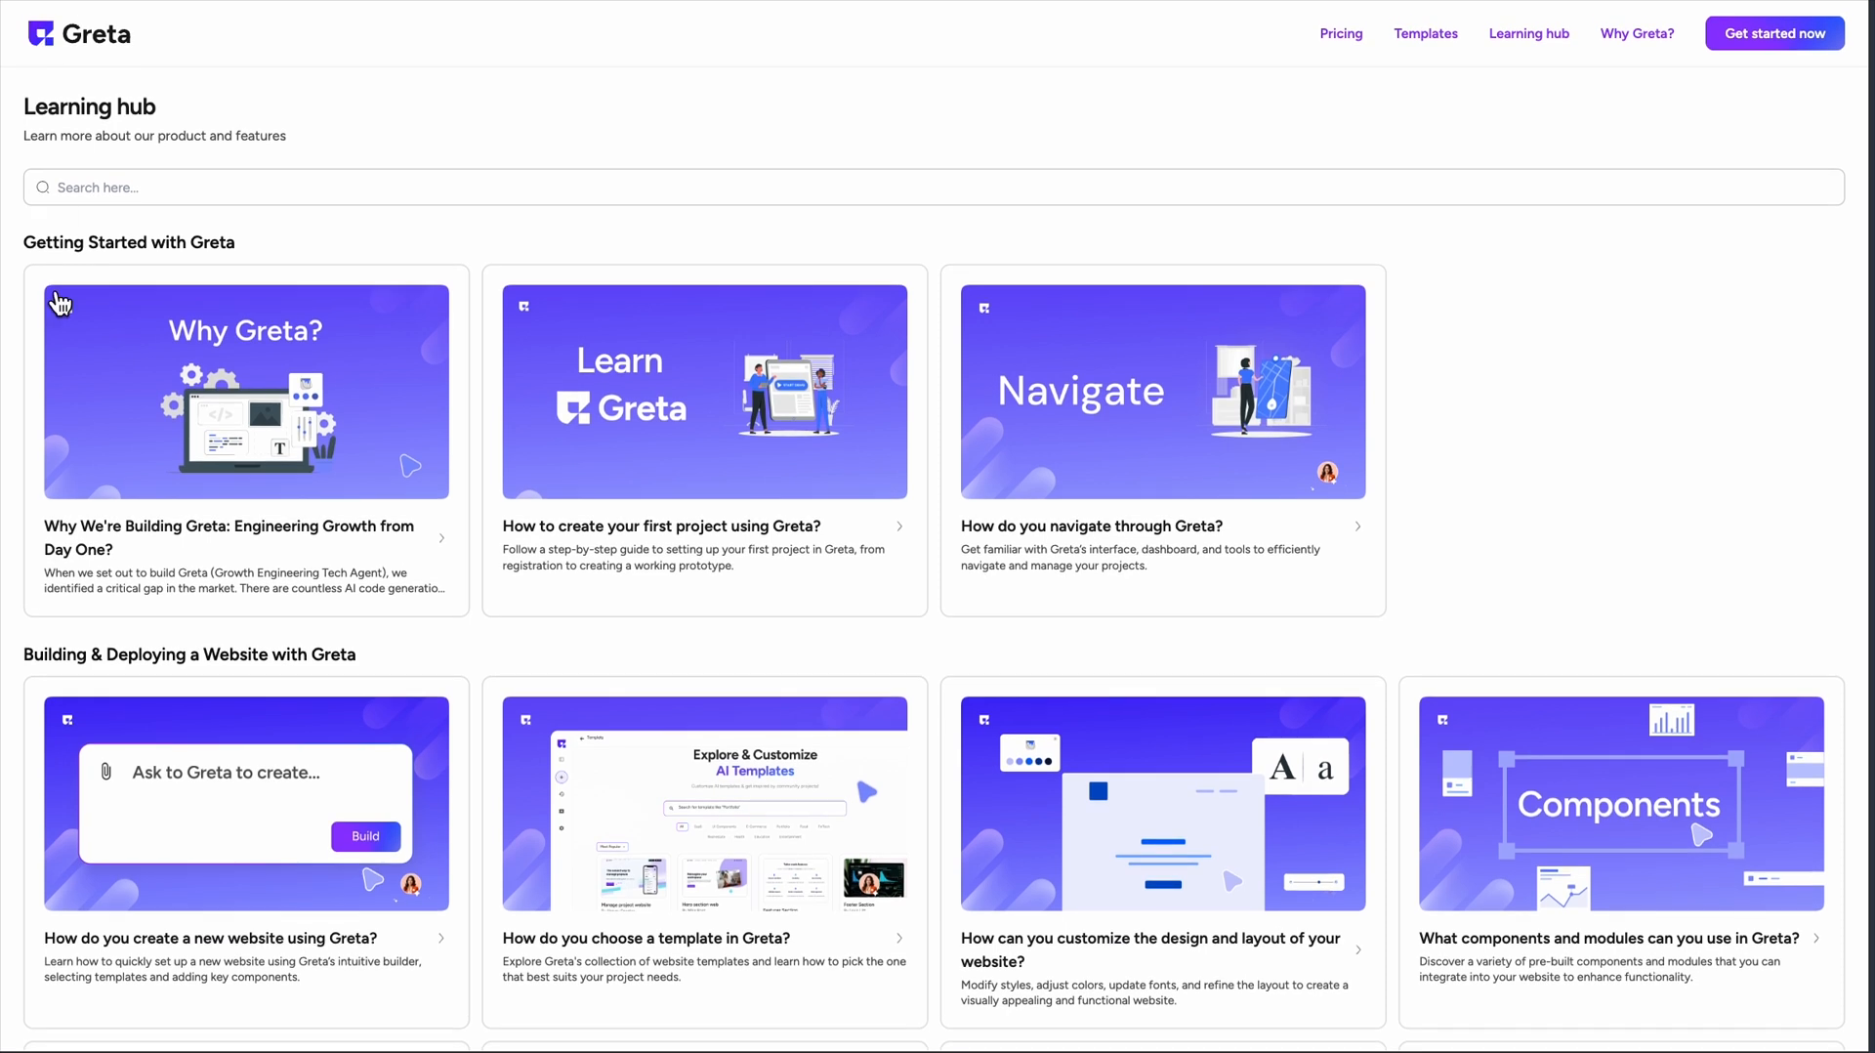
# Step: Open the 'How do you create a new website' guide
pyautogui.scroll(-3)
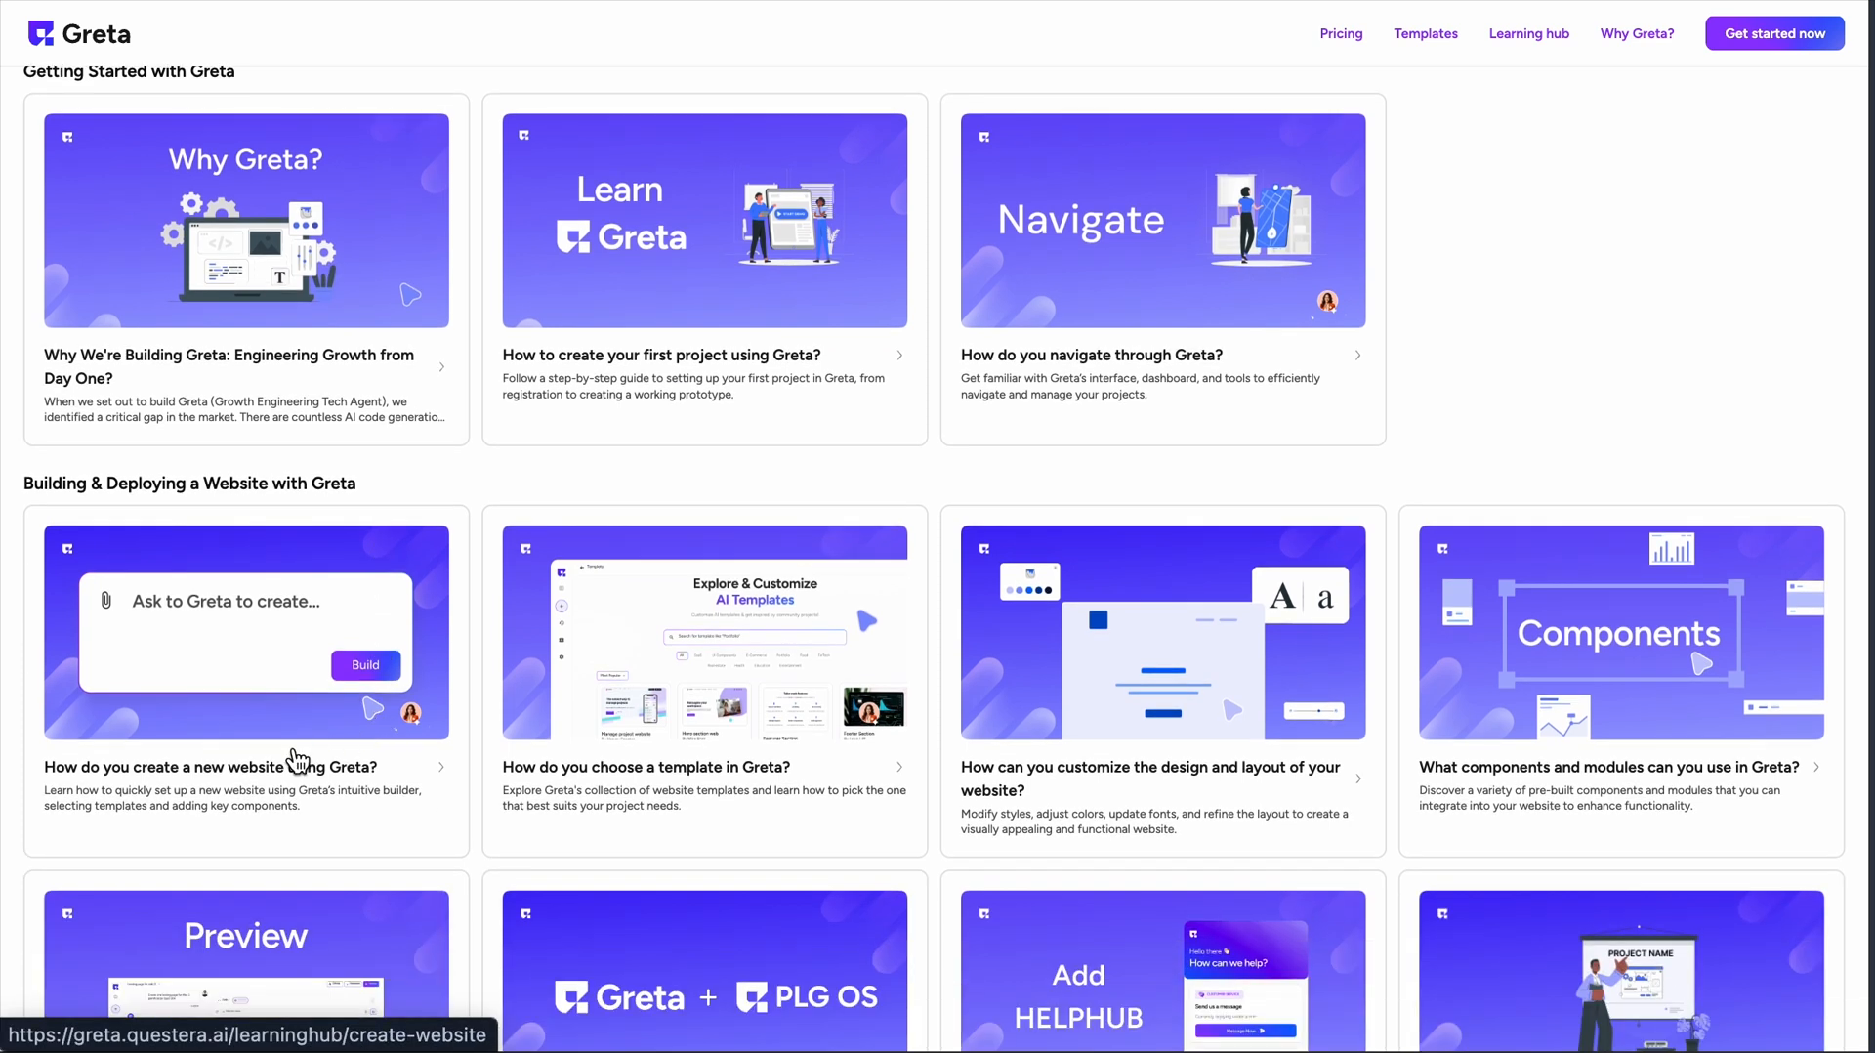
pyautogui.click(1339, 32)
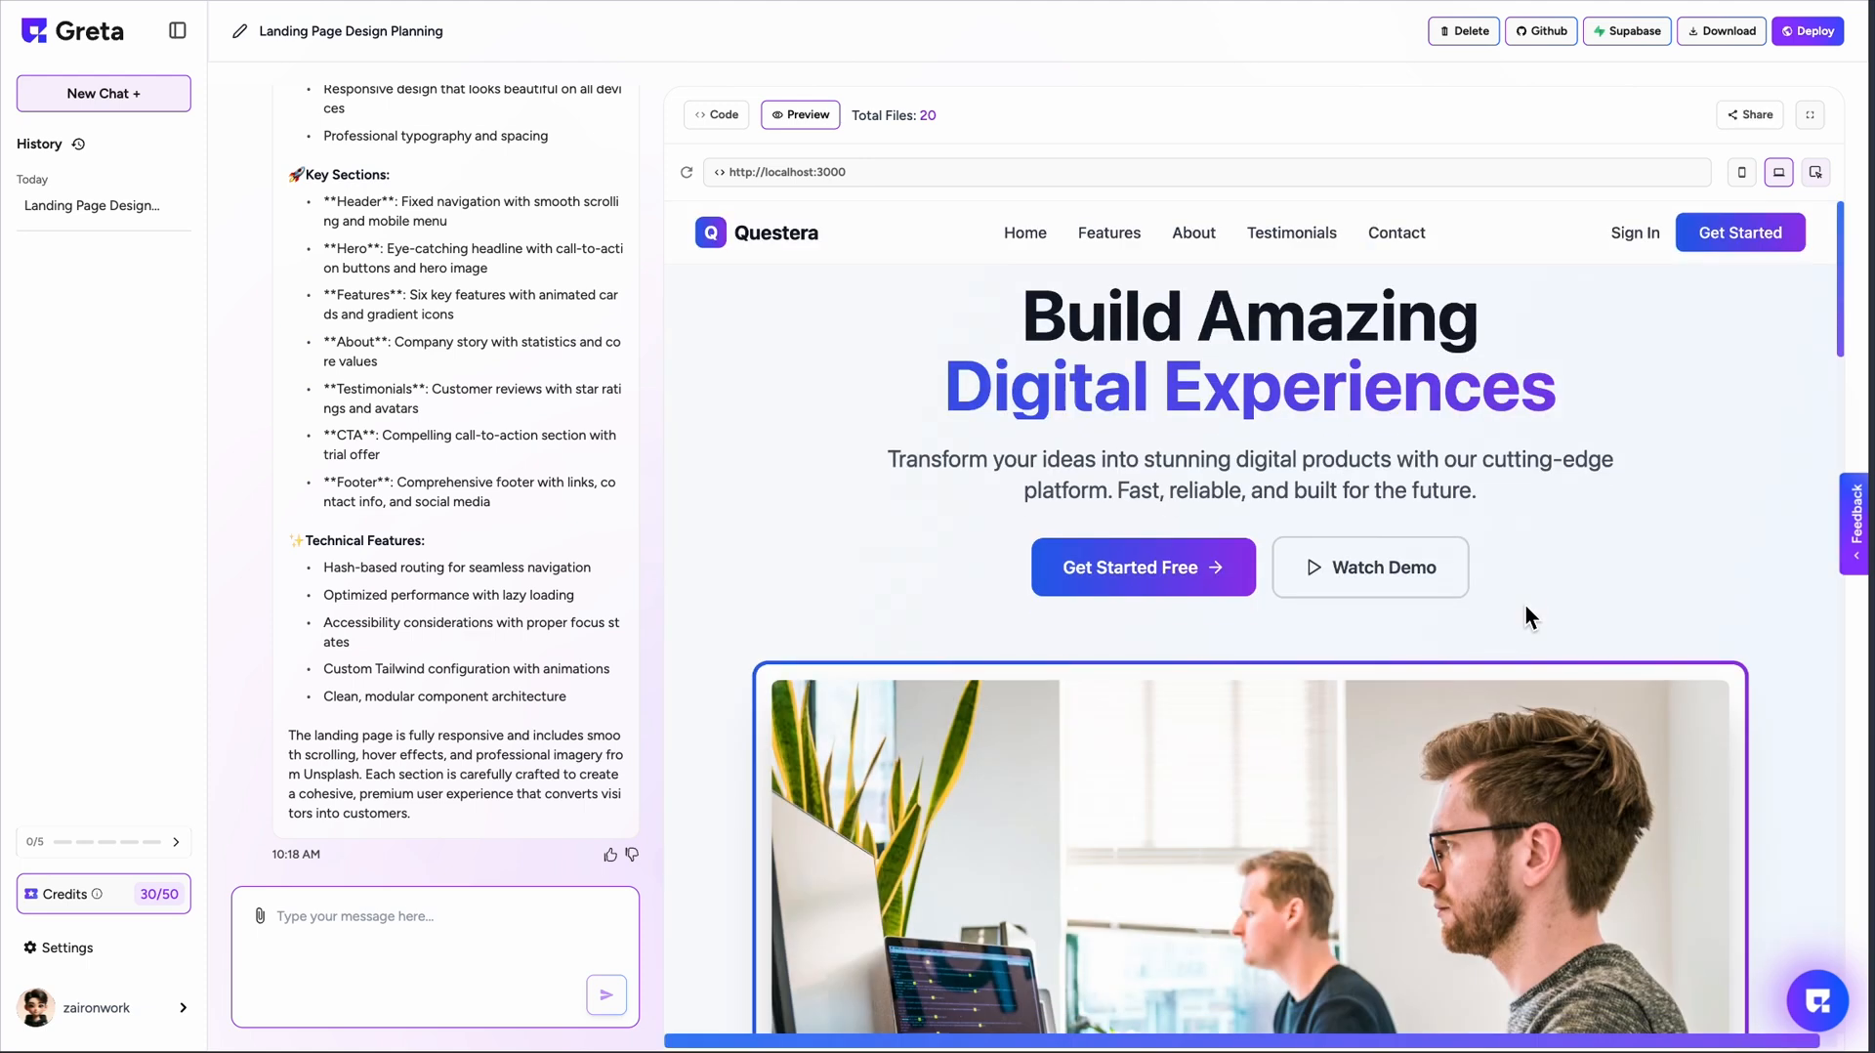
pyautogui.scroll(-3)
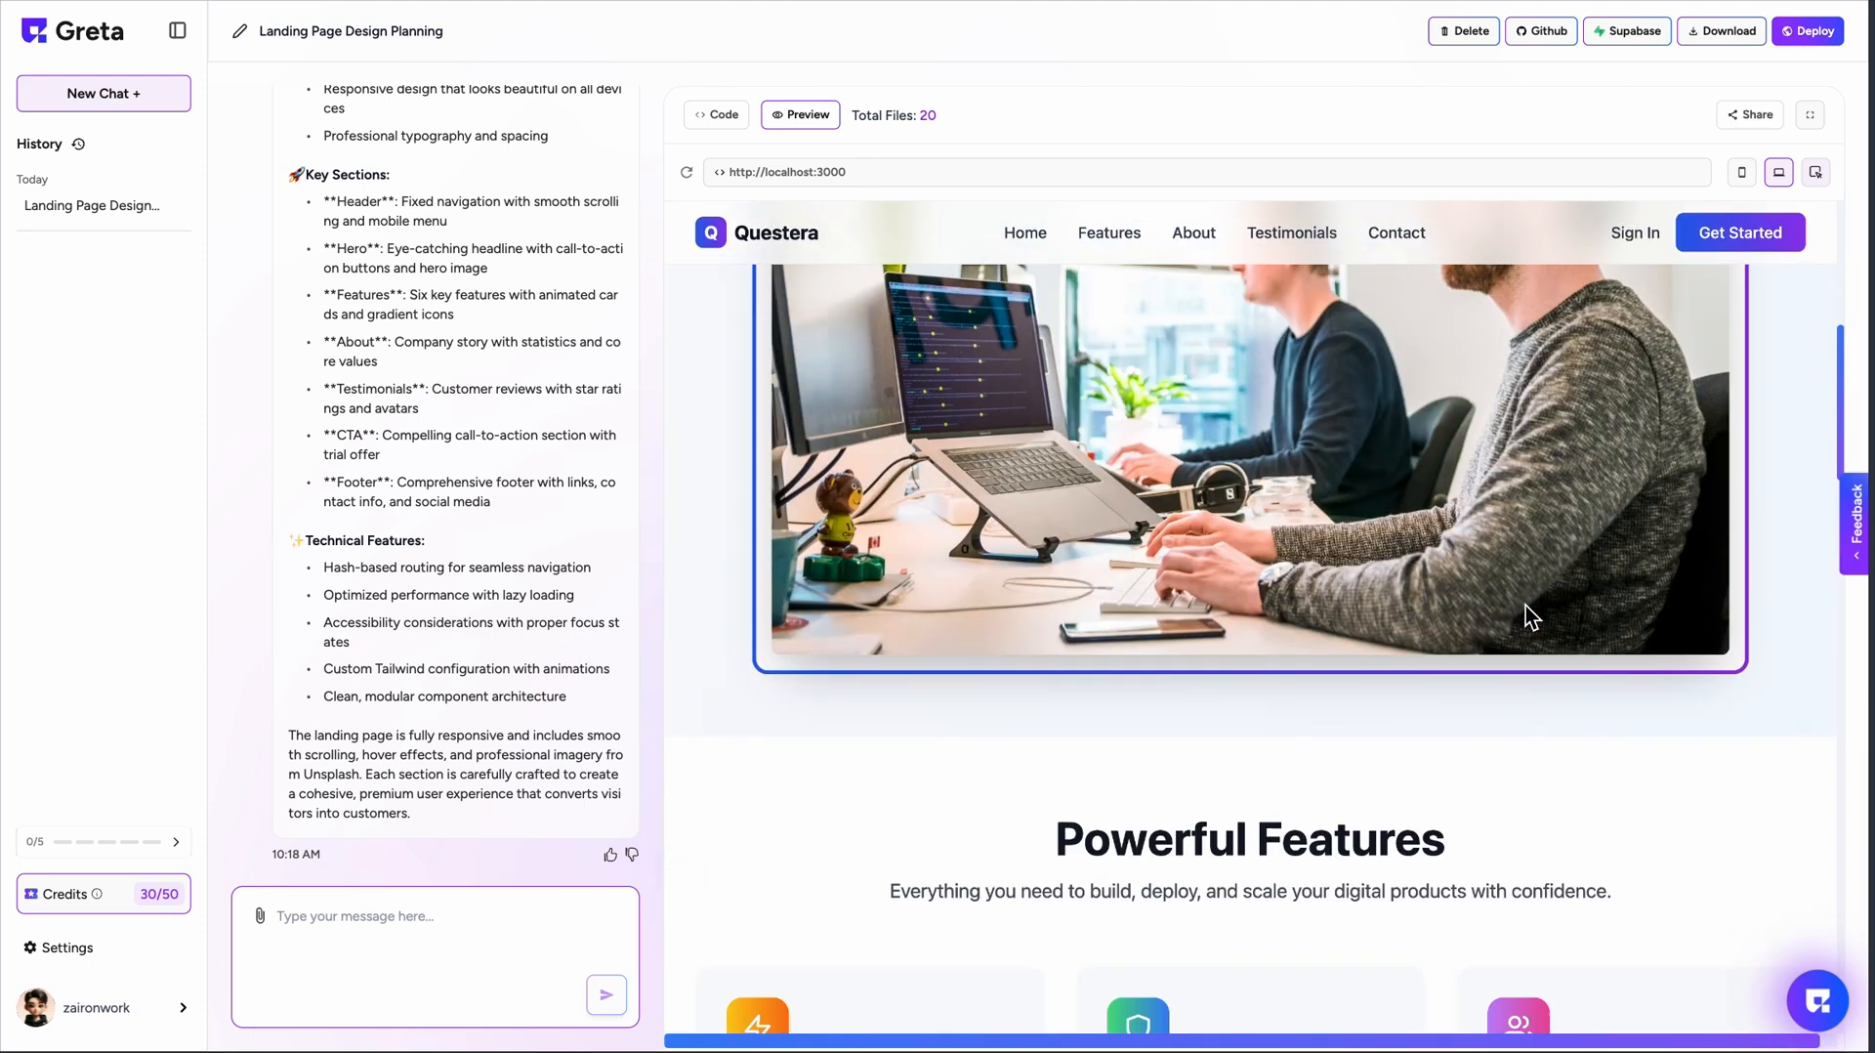
pyautogui.scroll(-3)
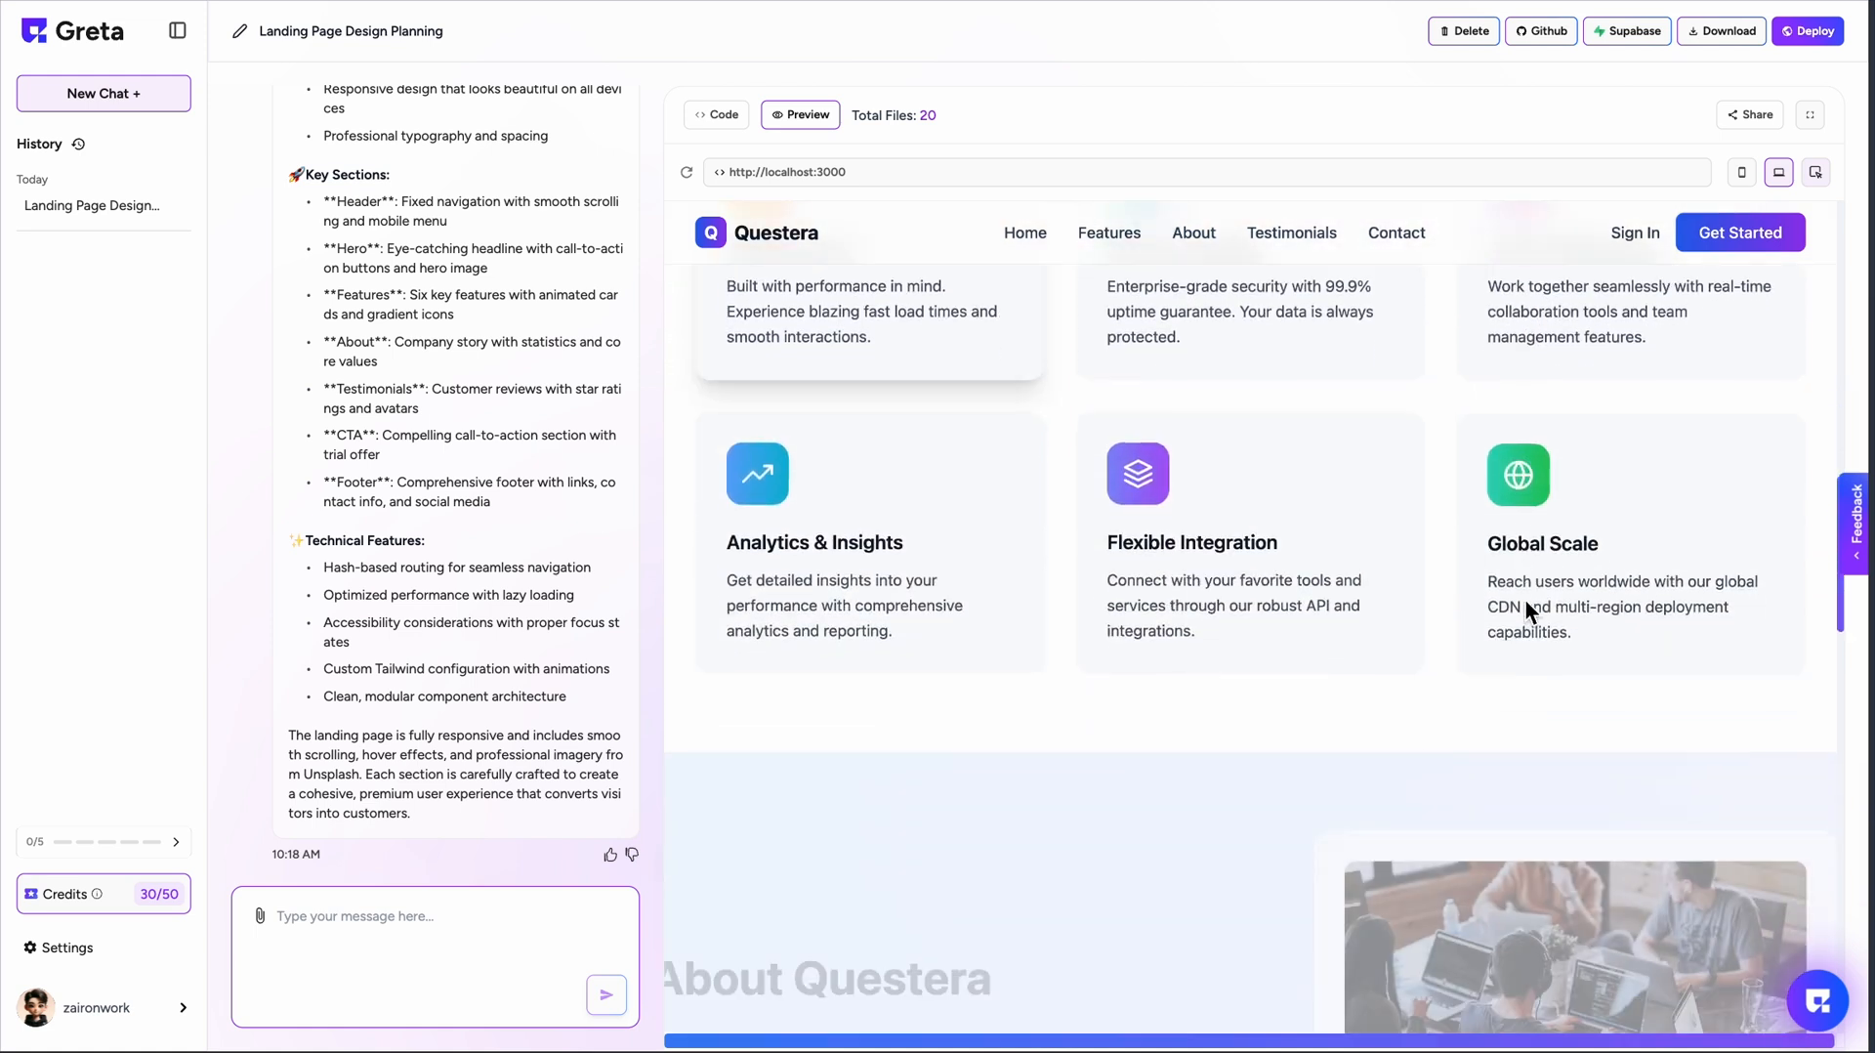
pyautogui.scroll(-3)
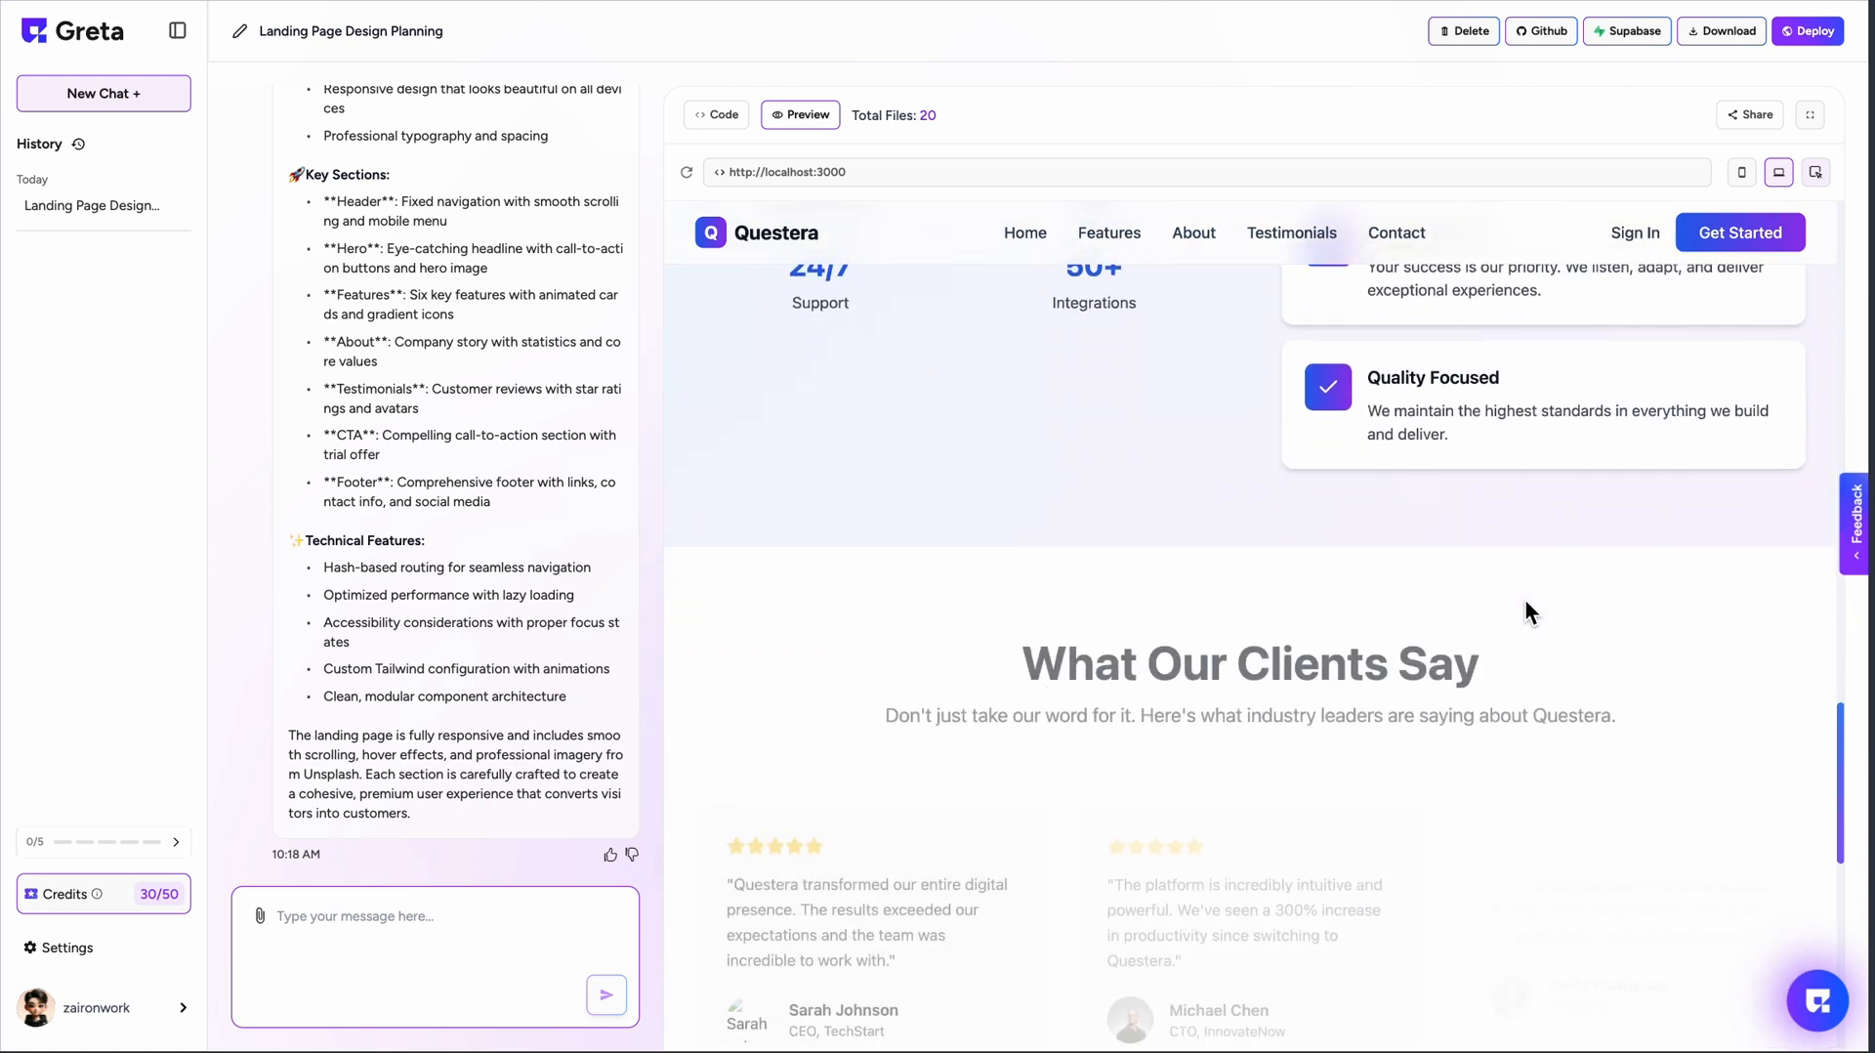
pyautogui.scroll(-3)
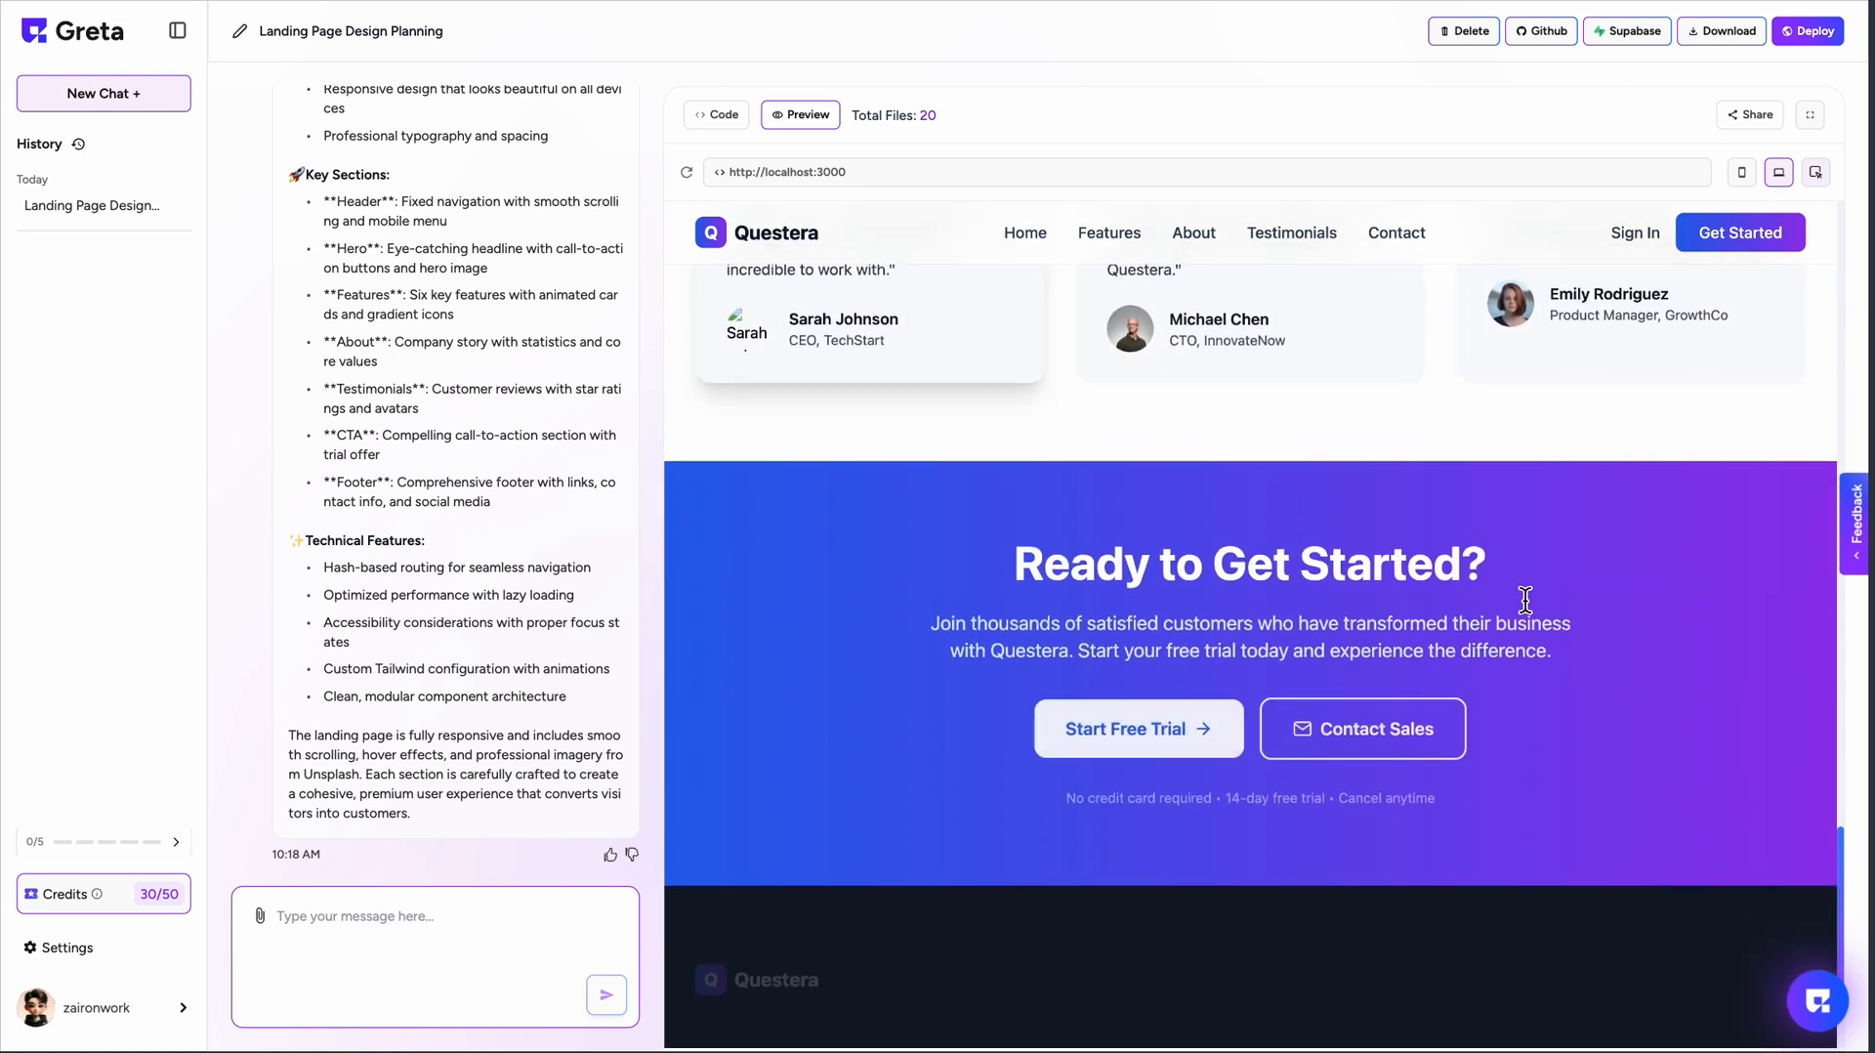